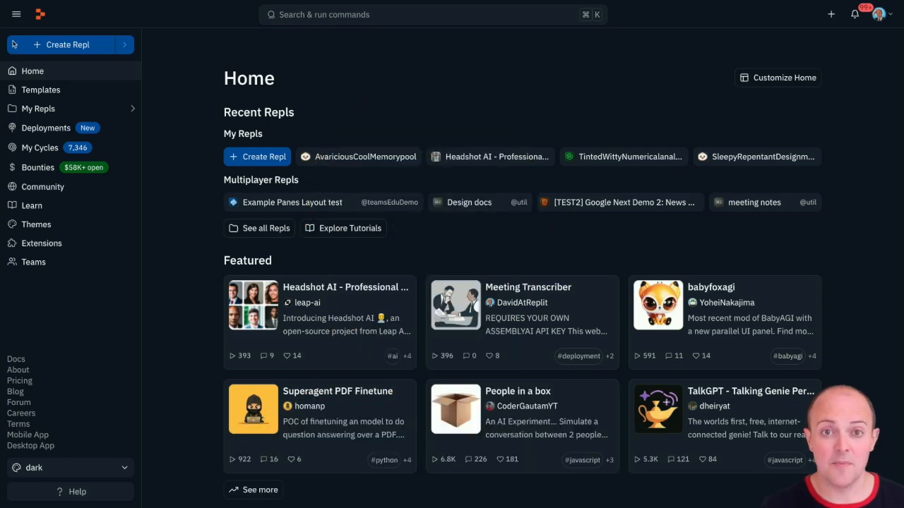
Create a new Python Repl titled 'Discord Bot Replit AI'
{"action": "left_click", "coordinate": [66, 44]}
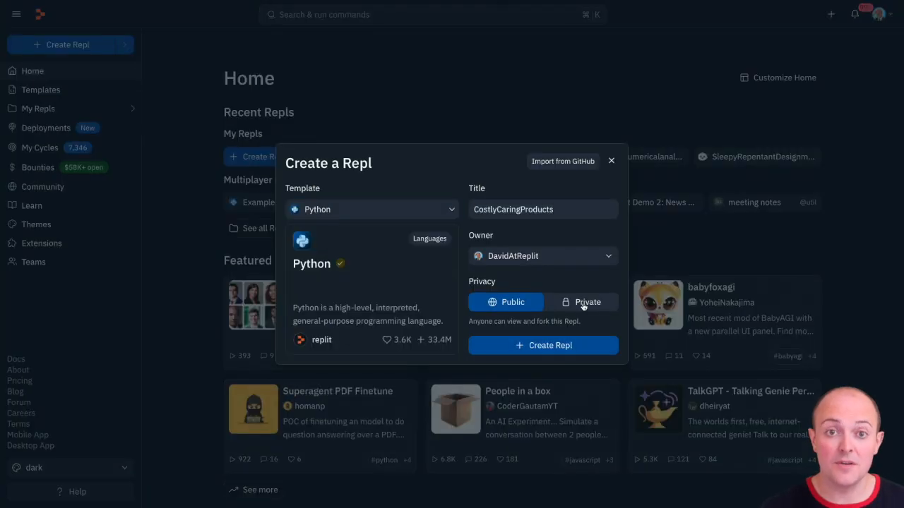
{"action": "left_click", "coordinate": [543, 345]}
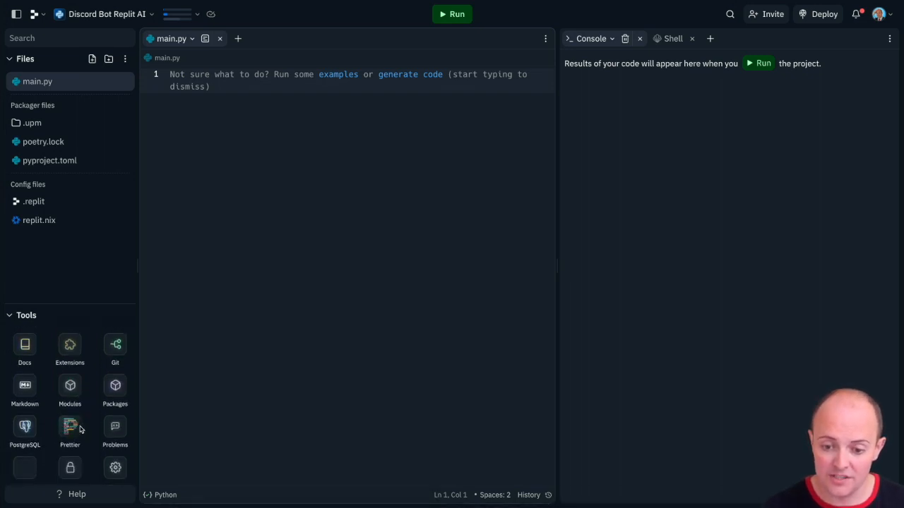
Import discord, os, requests and commands, and add a bot line with a '!' prefix
{"action": "left_click", "coordinate": [69, 427]}
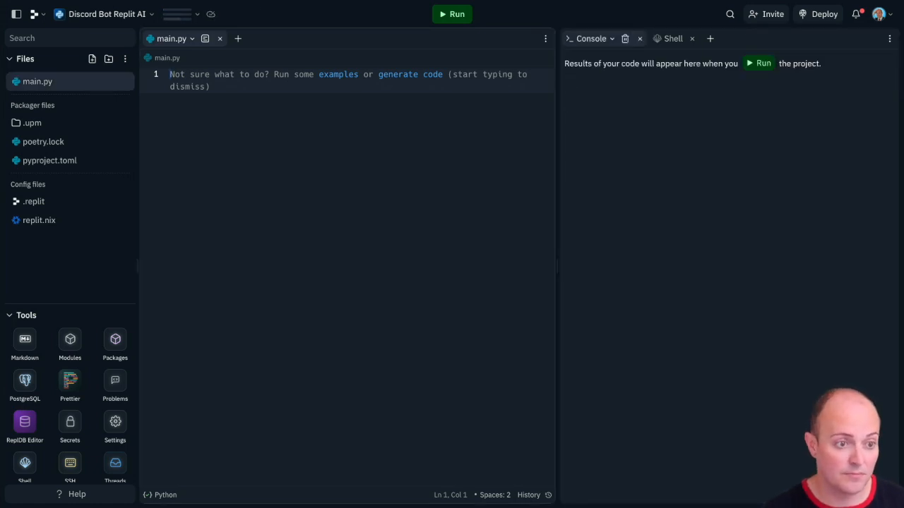
{"action": "type", "text": "import discord"}
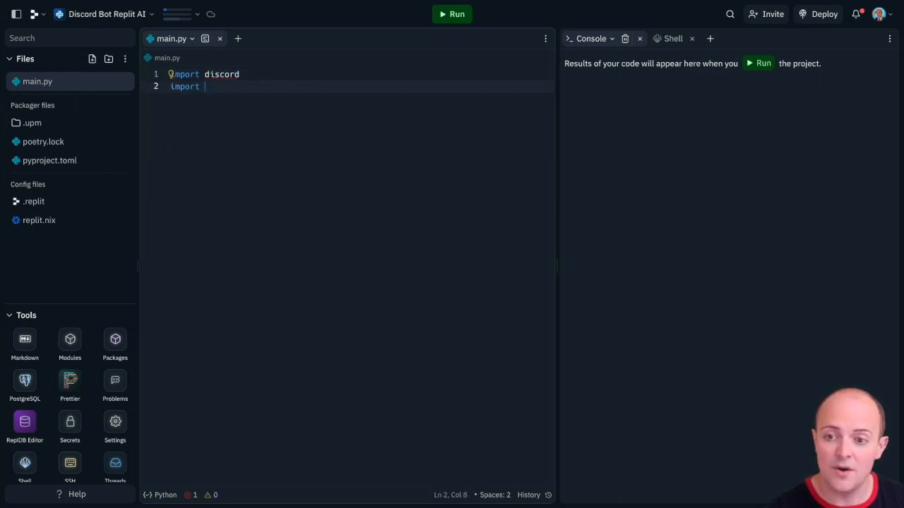
{"action": "type", "text": "os, requests"}
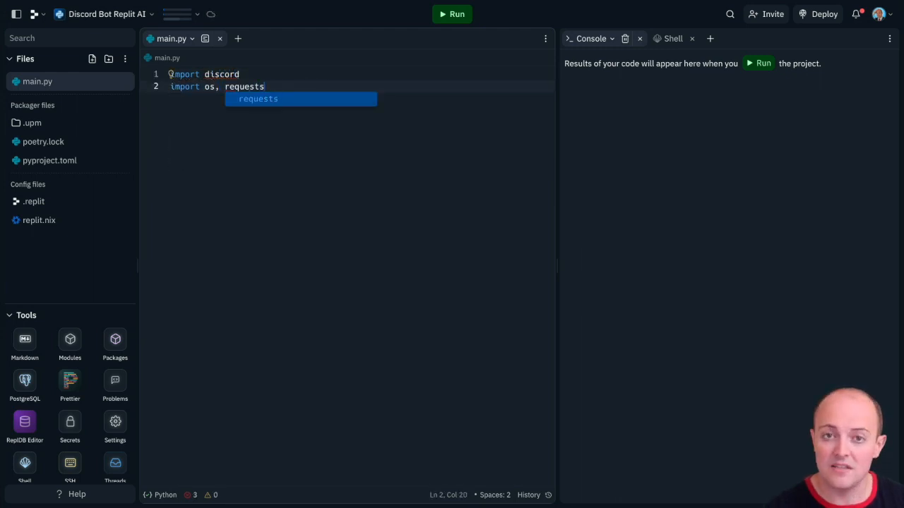
{"action": "type", "text": "from discord.ext import commands"}
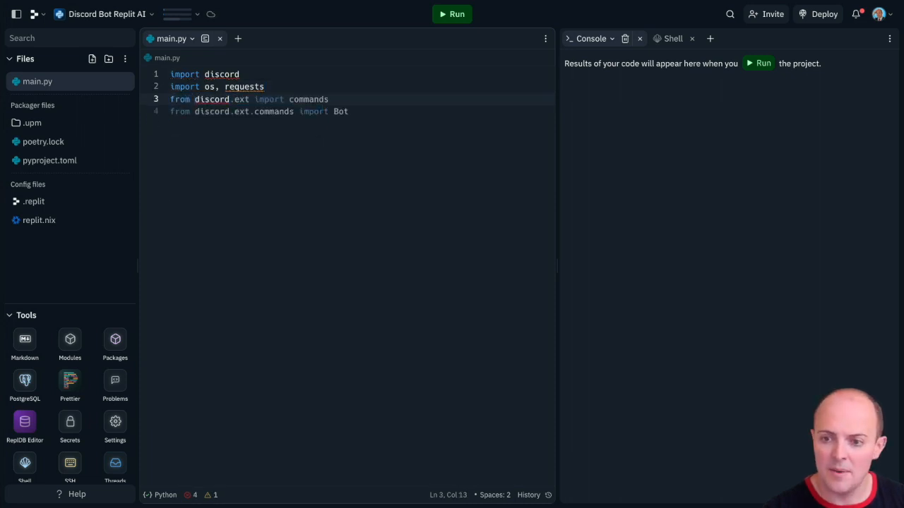
{"action": "type", "text": "bot = commands.Bot(command_prefix='!')"}
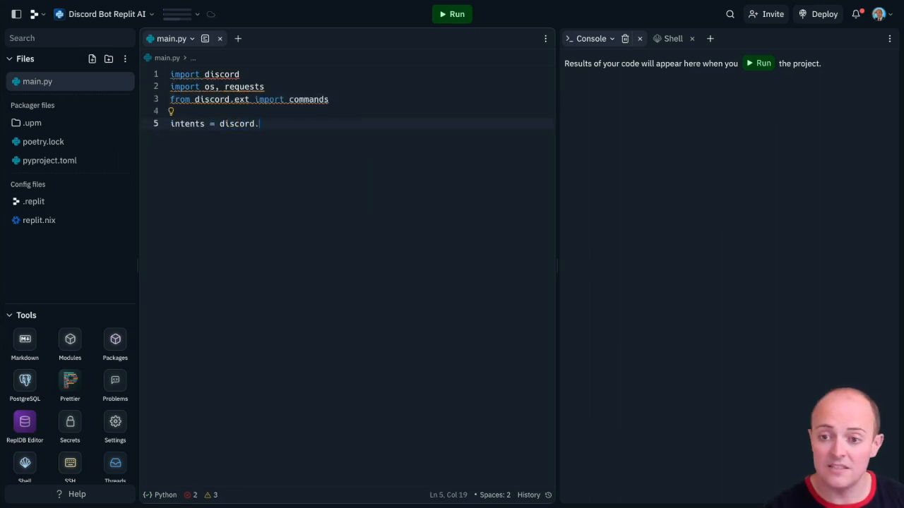
Create default intents with message_content and members set to True
{"action": "type", "text": "I"}
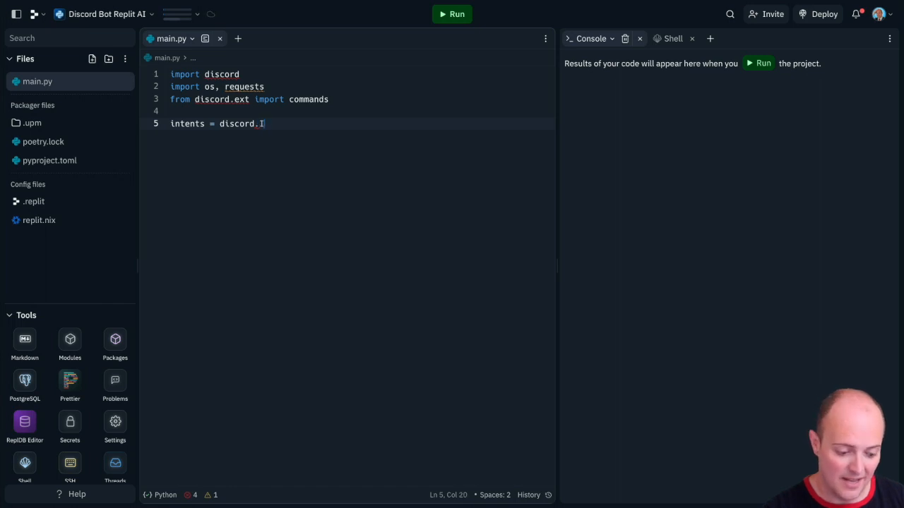
{"action": "type", "text": "ntents.default("}
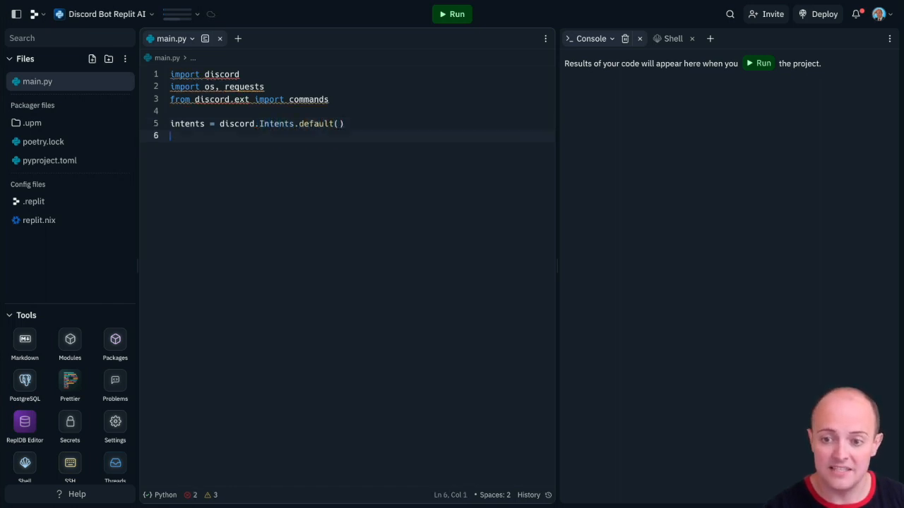
{"action": "type", "text": "intents.message_content = True"}
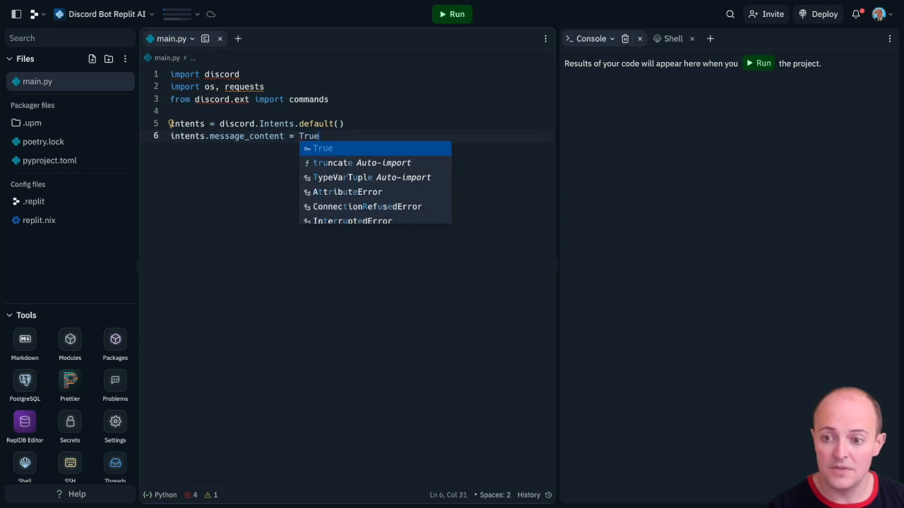
{"action": "type", "text": "intents.memb"}
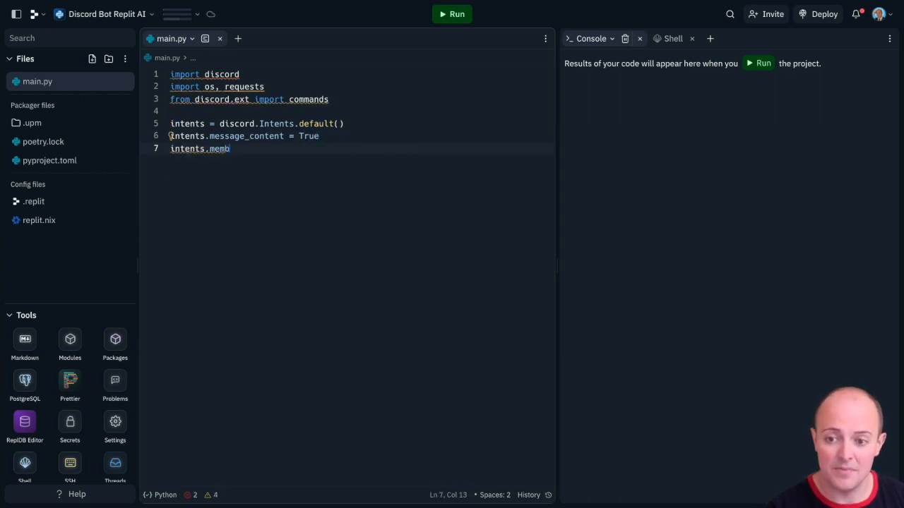
{"action": "type", "text": "ers = True"}
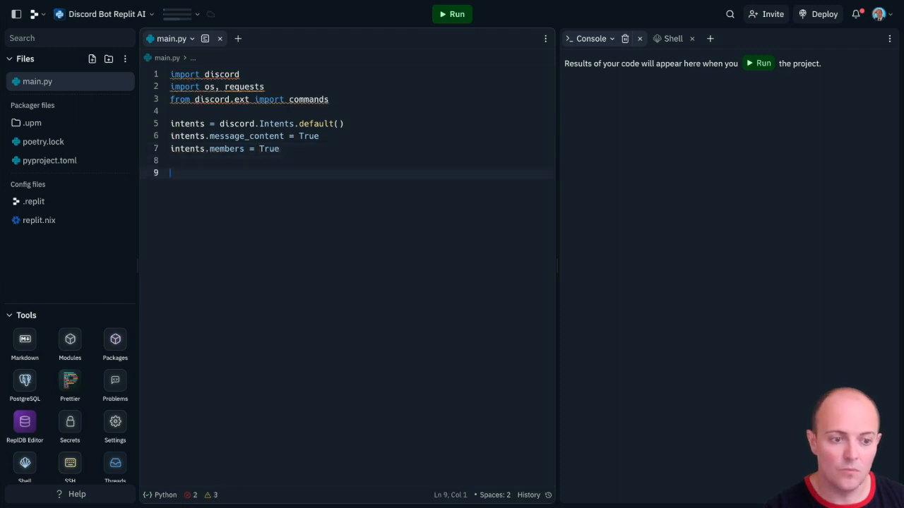
Define bot = commands.Bot(intents=intents, command_prefix='/') in main.py
{"action": "type", "text": "bot = commands.Bot(intents="}
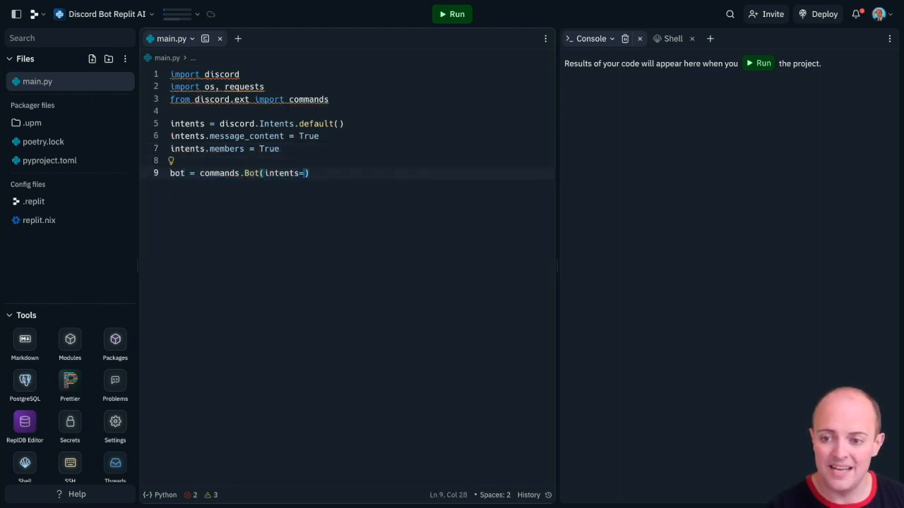
{"action": "type", "text": "intents, command_prefix=\""}
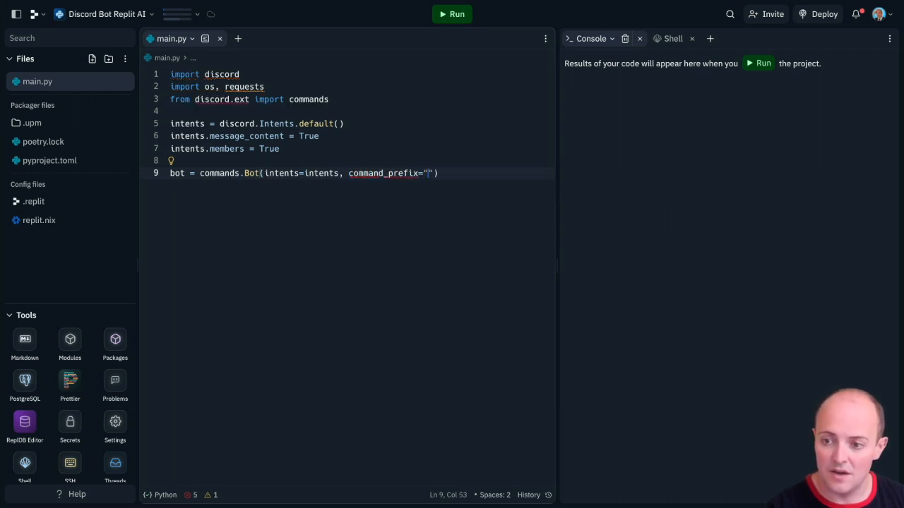
{"action": "type", "text": "/"}
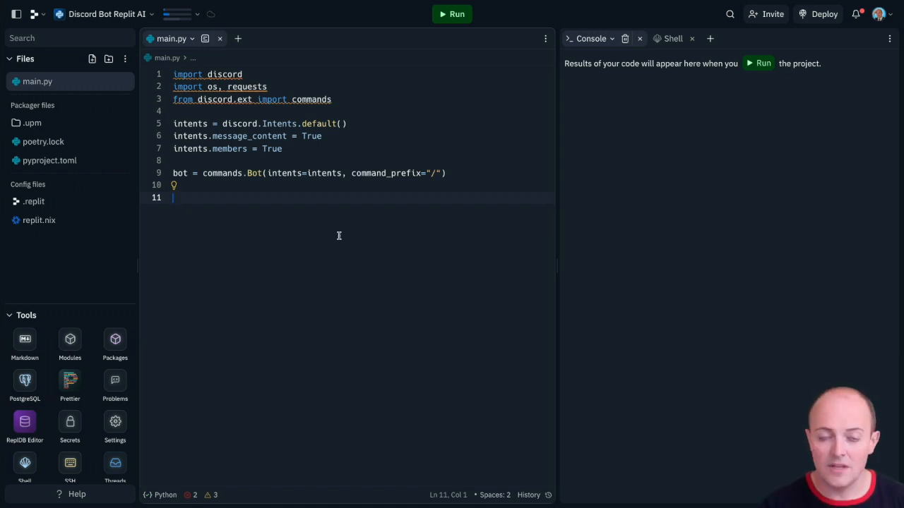
Add an on_ready event that prints, and ignore messages from the bot itself
{"action": "type", "text": "@bot.event"}
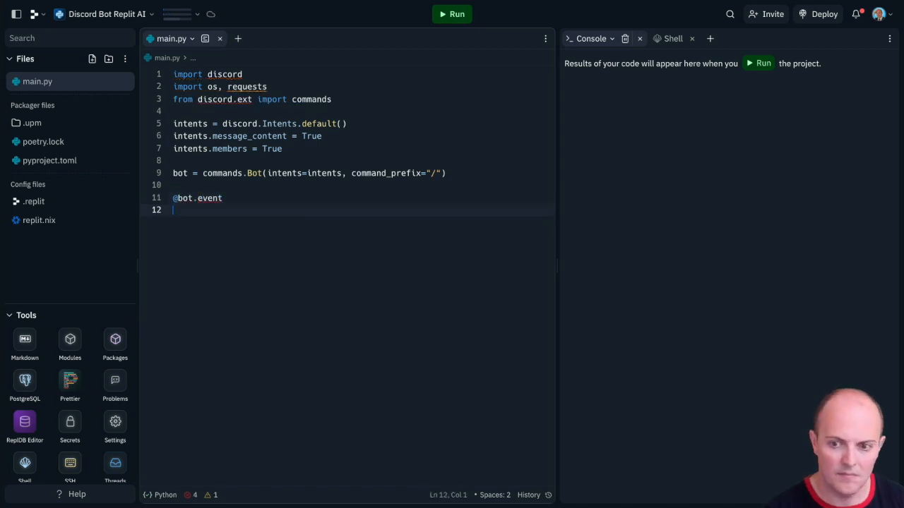
{"action": "type", "text": "async def on_ready()"}
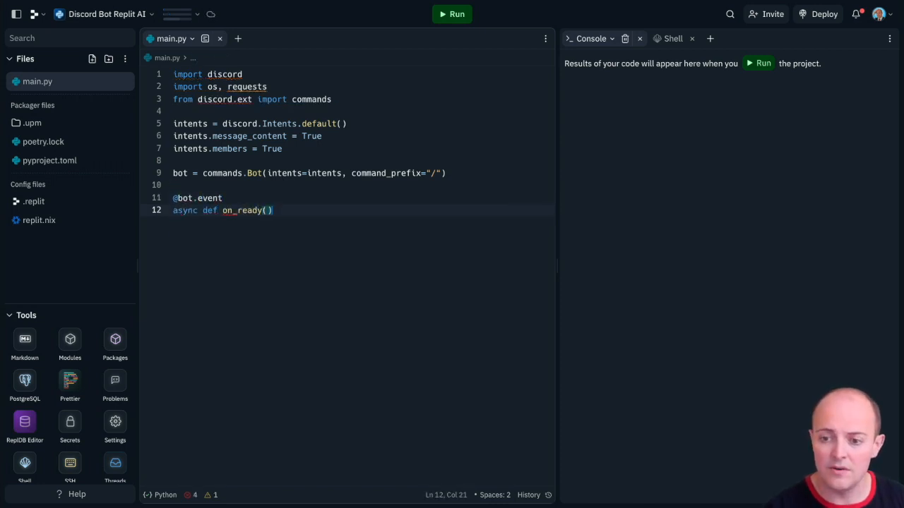
{"action": "type", "text": "print(\"We have logged in as {0.user}\".format(bot"}
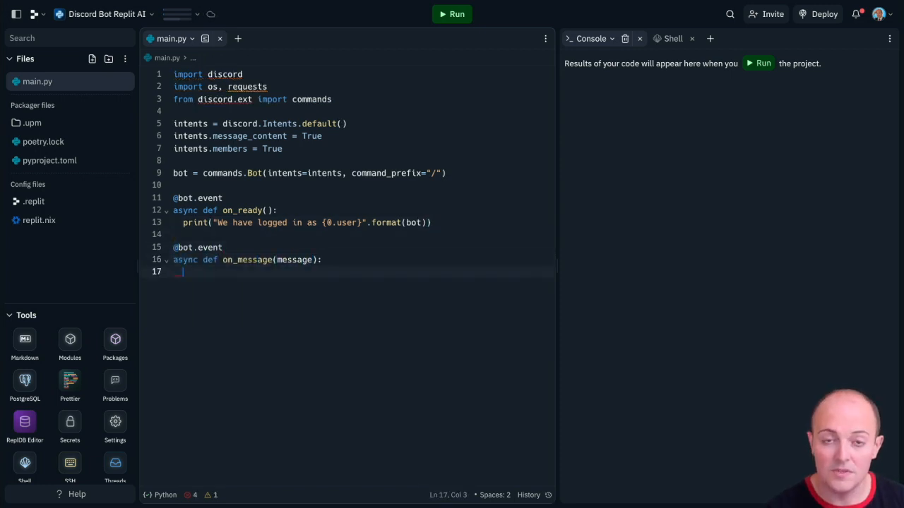
{"action": "type", "text": "if message."}
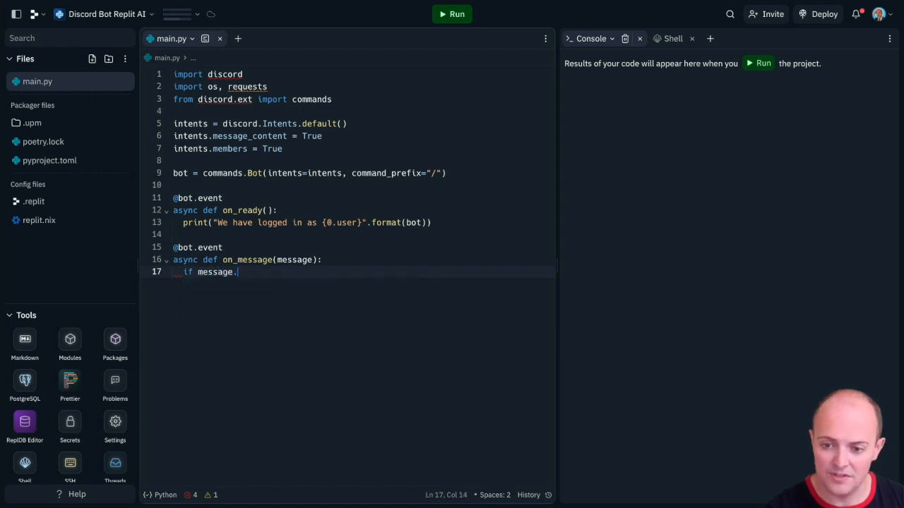
{"action": "type", "text": "author == b"}
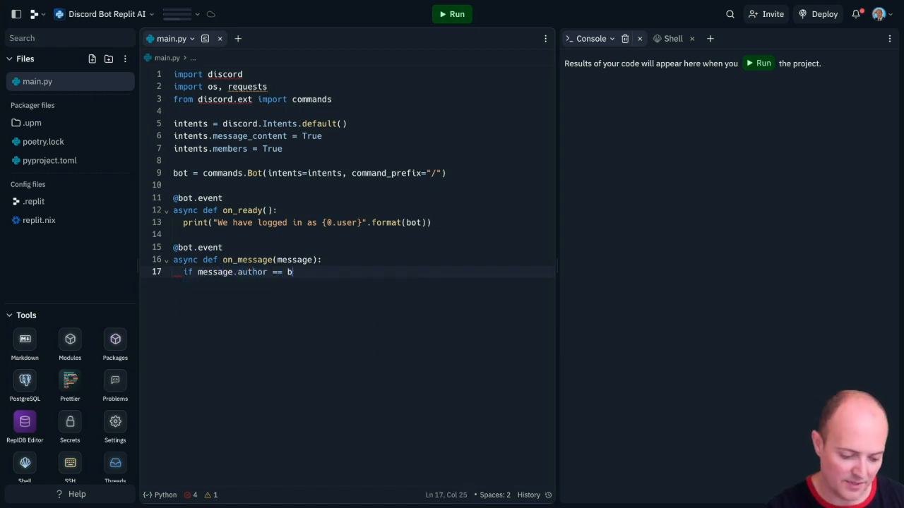
{"action": "type", "text": "ot.user:"}
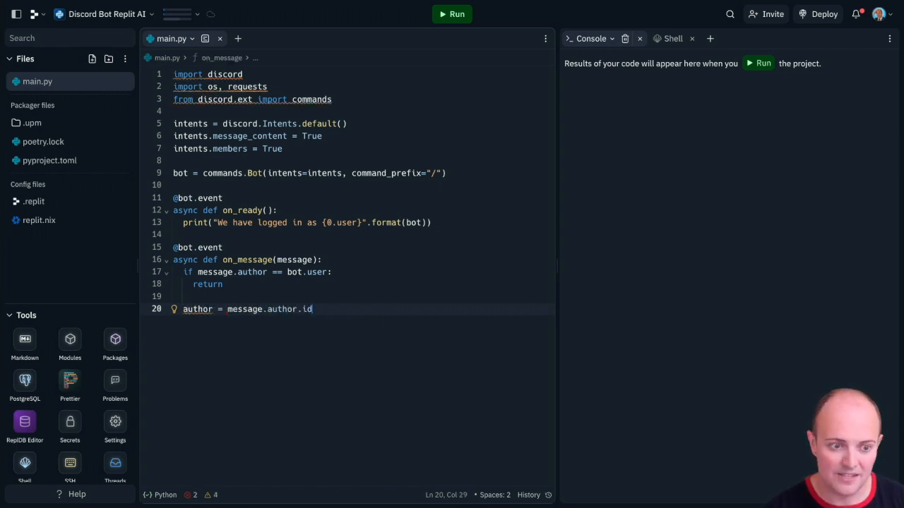
Store the author id and lowercased question, print them, and run the bot
{"action": "key", "text": "enter"}
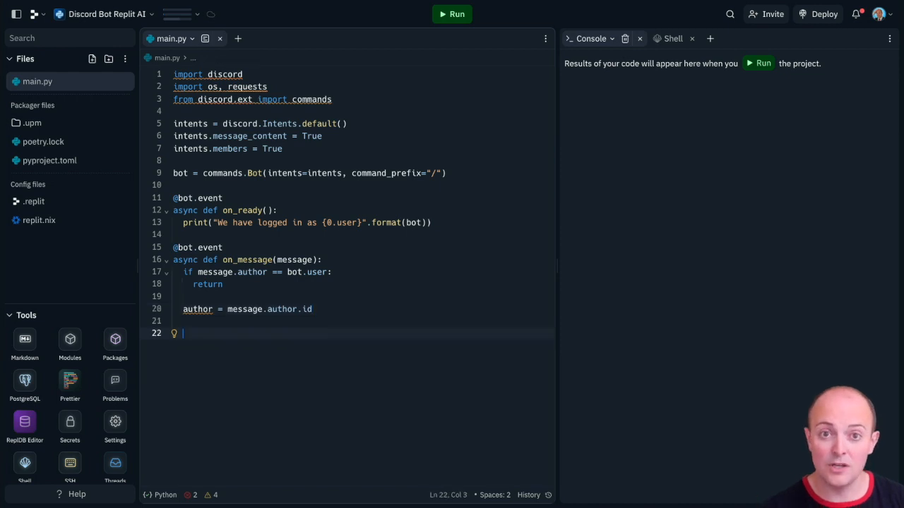
{"action": "type", "text": "question = message.autho"}
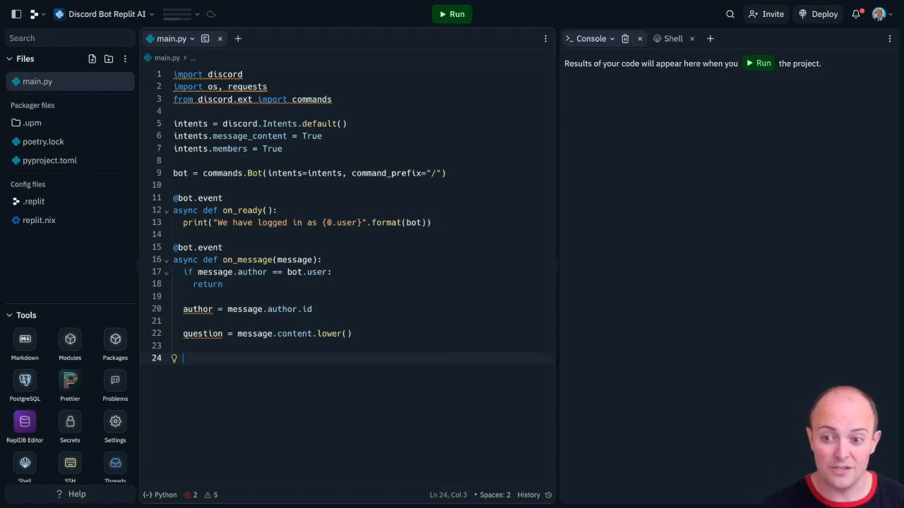
{"action": "type", "text": "print("}
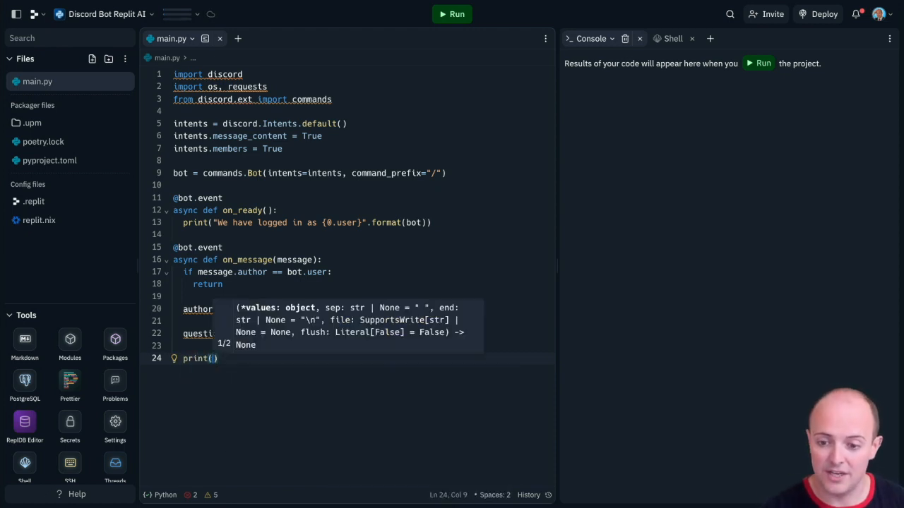
{"action": "left_click", "coordinate": [451, 13]}
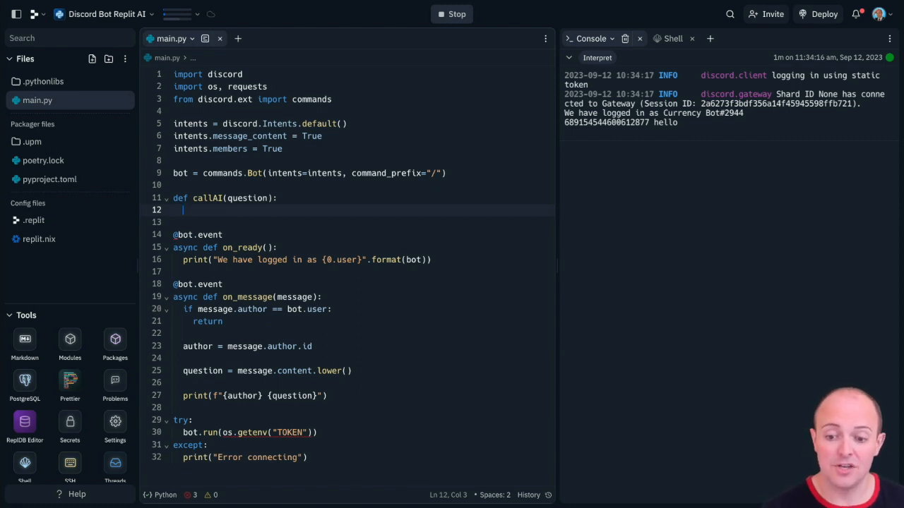
Add import replit.ai, put pass inside callAI, and clear the console
{"action": "type", "text": "import"}
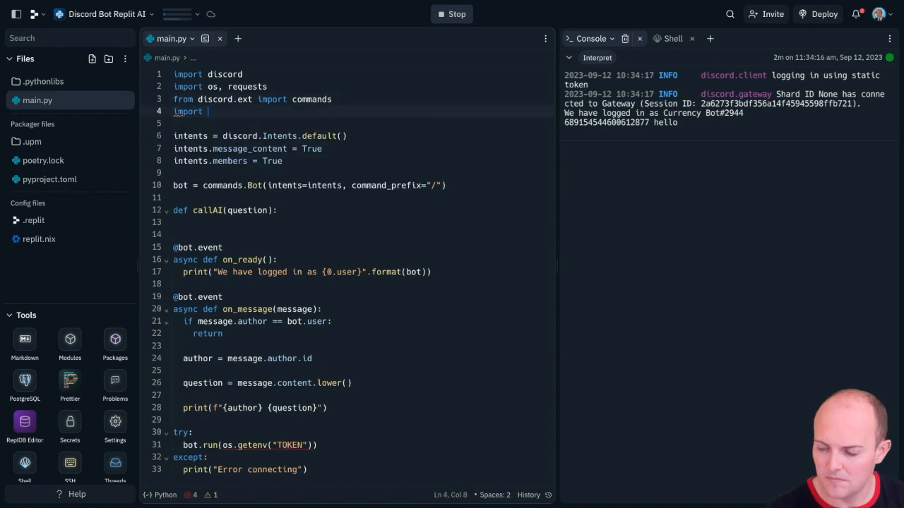
{"action": "type", "text": "pass"}
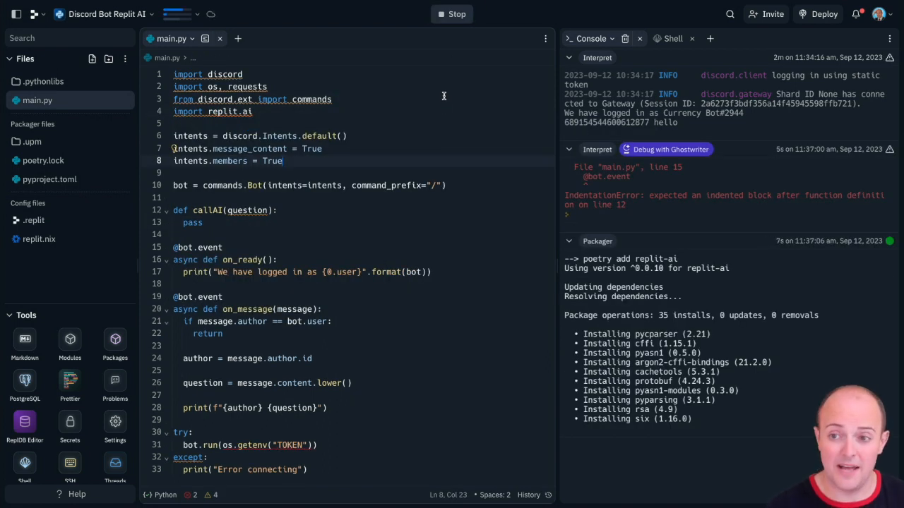
{"action": "left_click", "coordinate": [624, 38]}
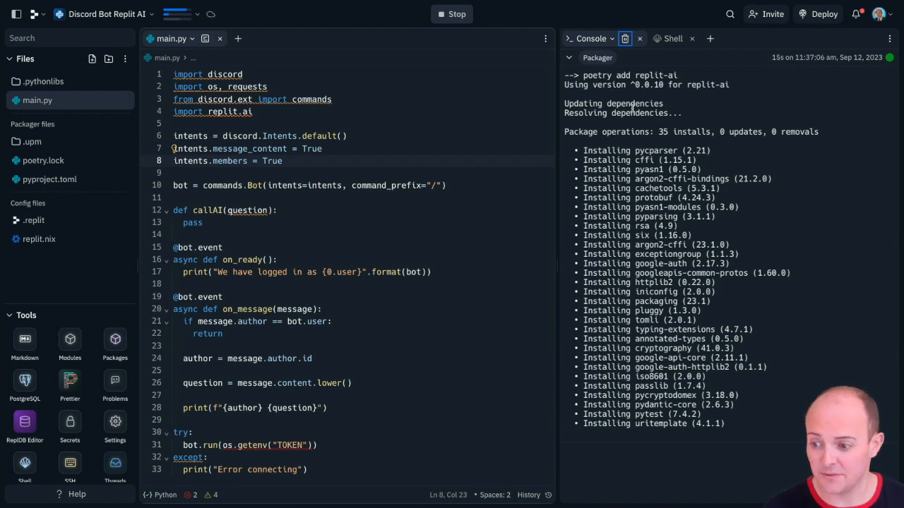
Load ChatModel.from_pretrained('chat-bison@001') as chatModel inside callAI
{"action": "type", "text": "chat"}
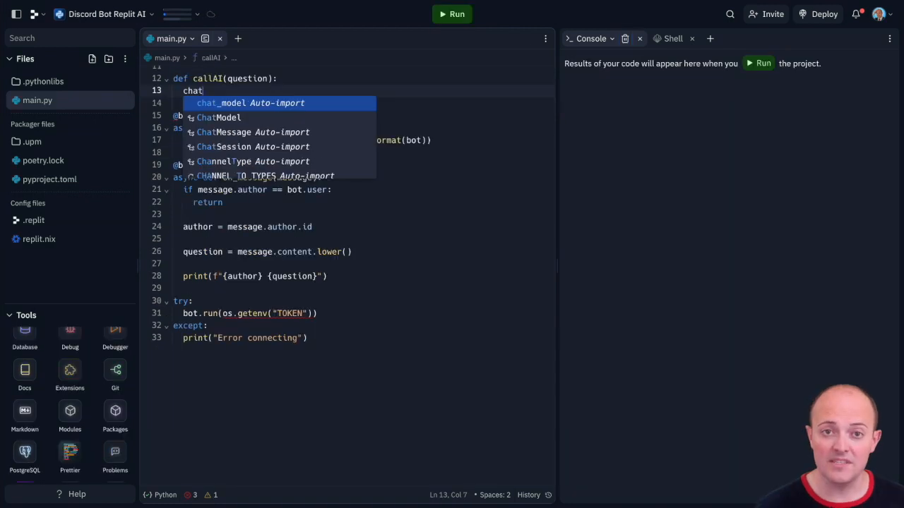
{"action": "type", "text": "Model = Chat"}
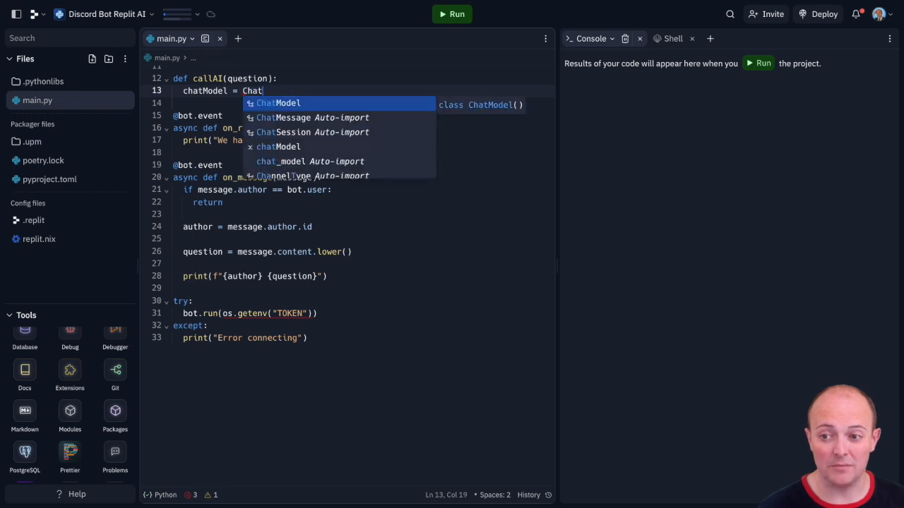
{"action": "type", "text": ".from_pretrained(\"cha"}
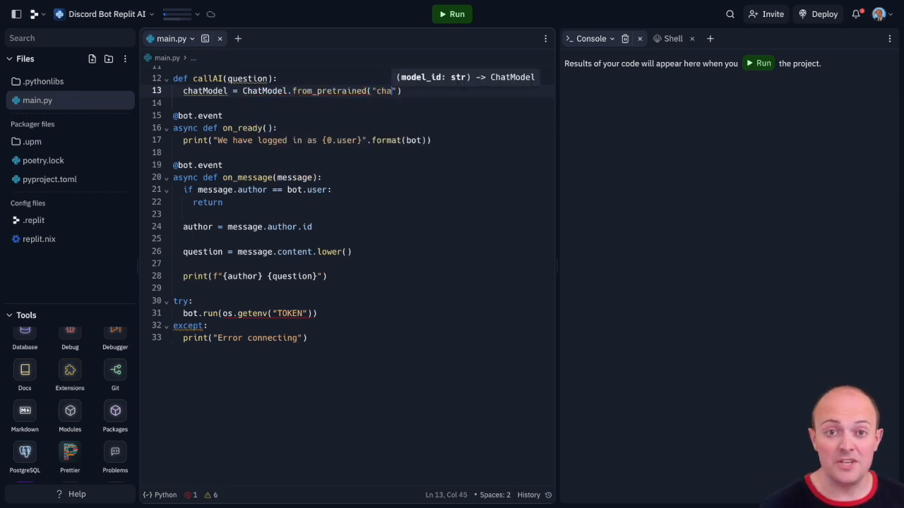
{"action": "type", "text": "t-bison@001"}
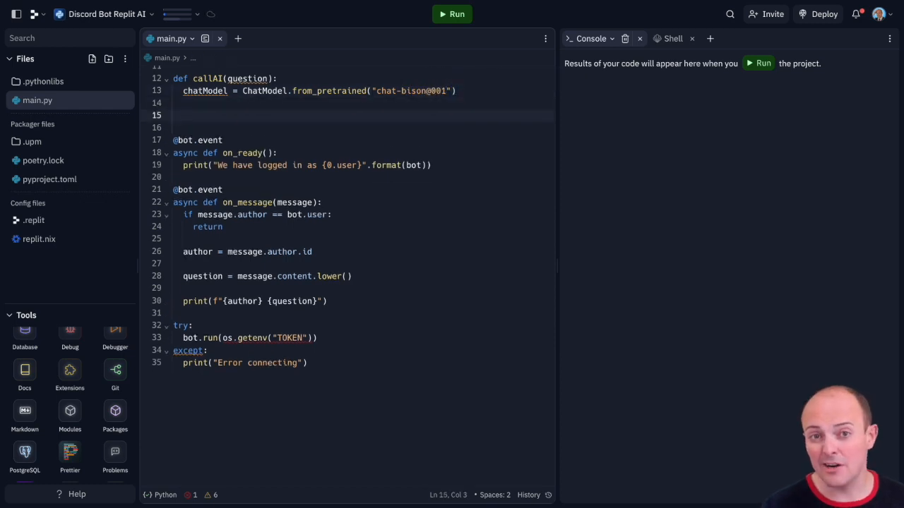
Start a chat session with helpful-bot context, a Doctor Who example, and empty history
{"action": "type", "text": "chatSession"}
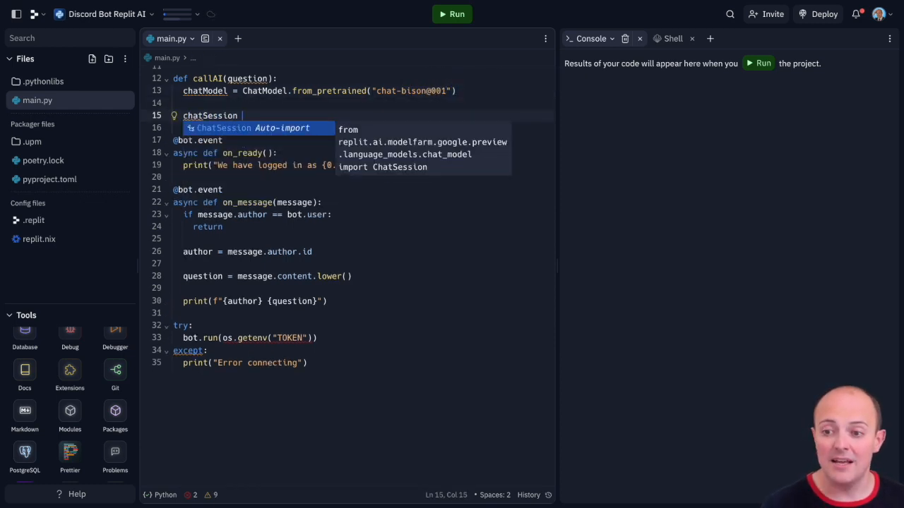
{"action": "type", "text": "= chatModel"}
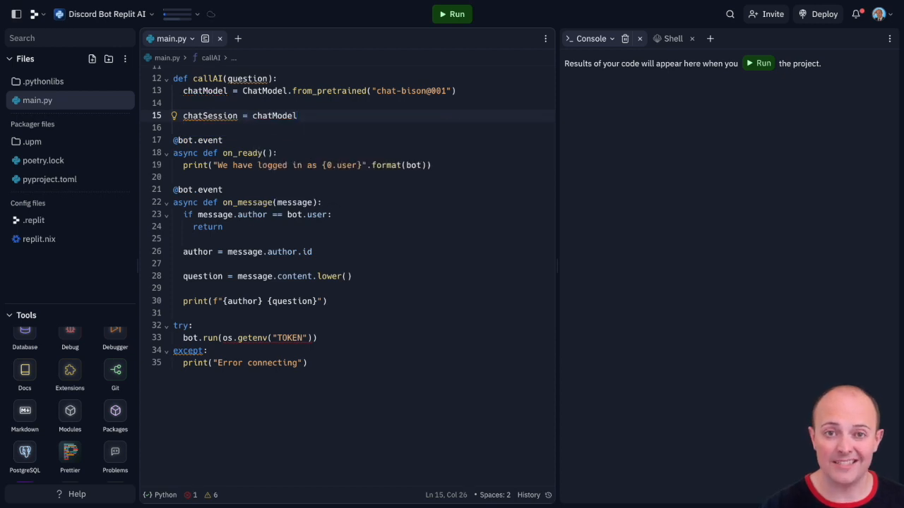
{"action": "type", "text": ".str"}
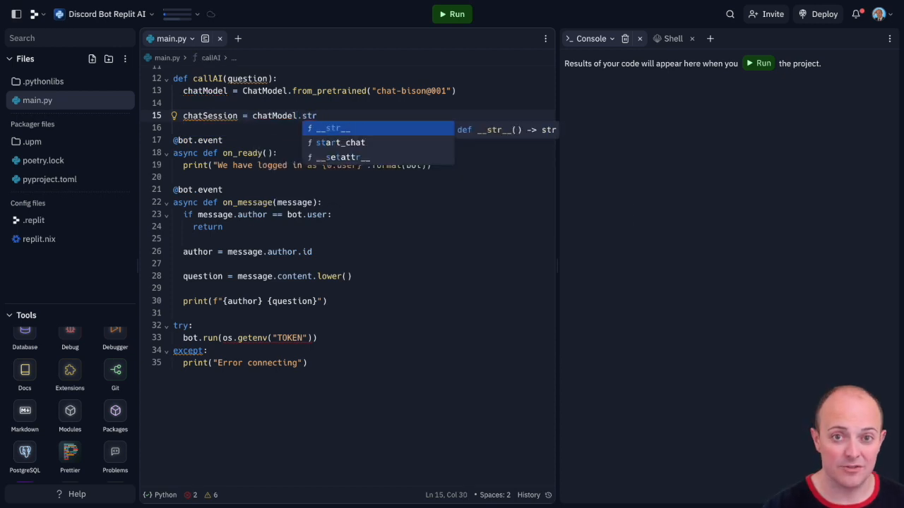
{"action": "left_click", "coordinate": [340, 142]}
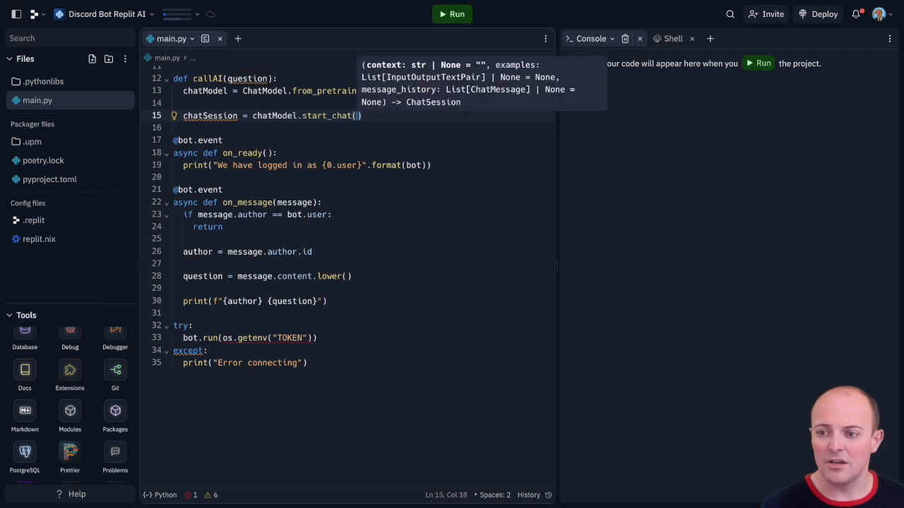
{"action": "type", "text": "context ="}
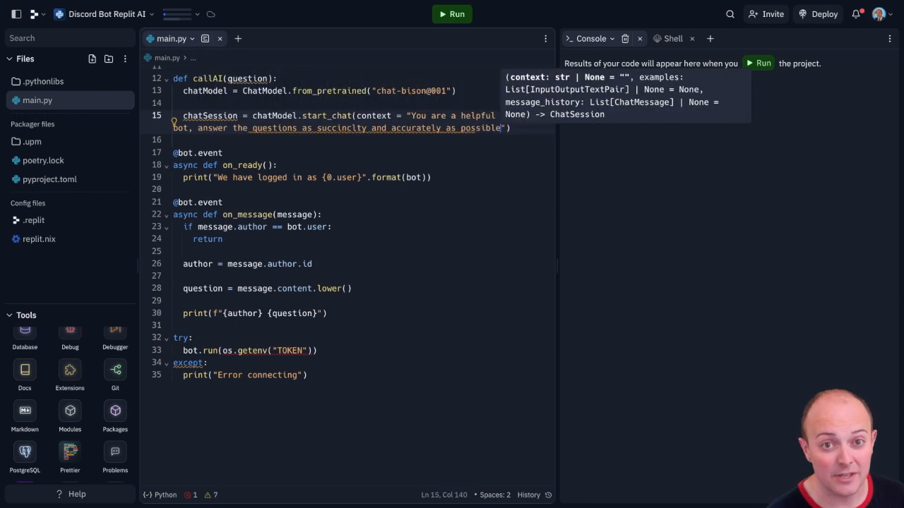
{"action": "type", "text": ","}
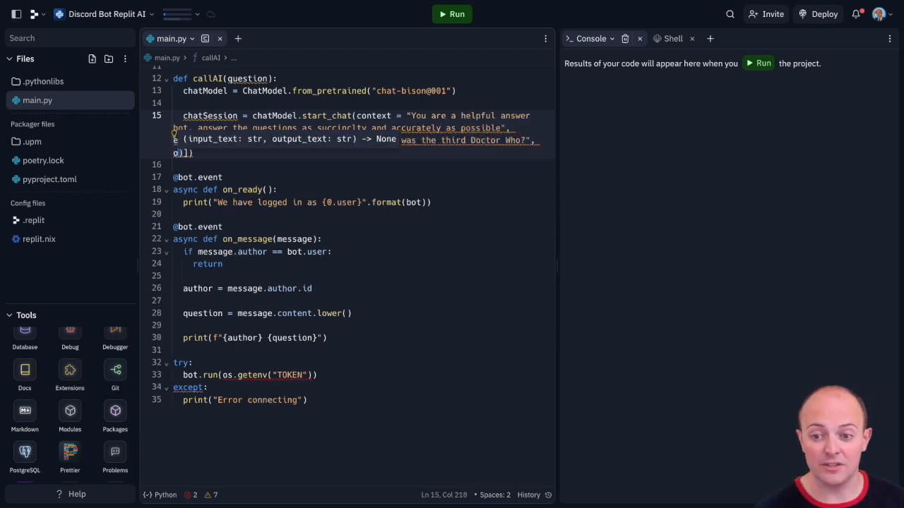
{"action": "type", "text": "examples=[InputOutput output_text=\"Great qu r to play Doctor Who.\",),])"}
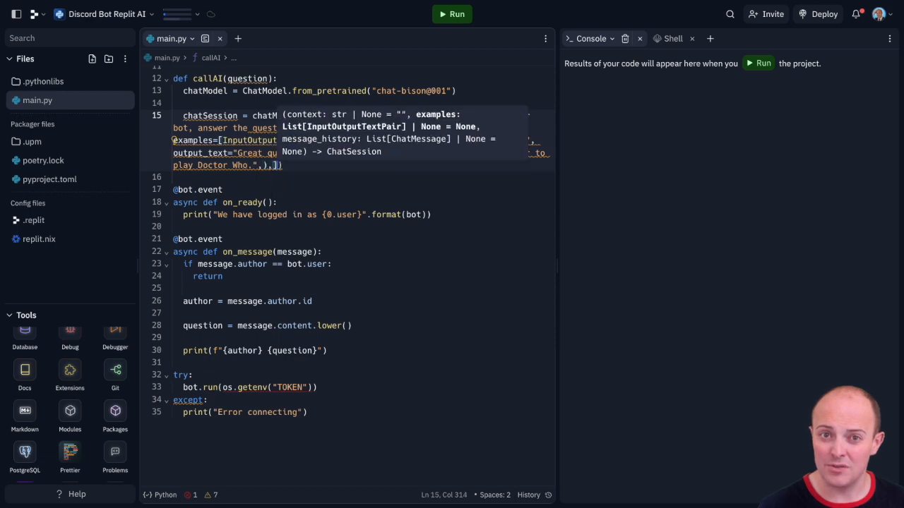
{"action": "type", "text": "message_history=["}
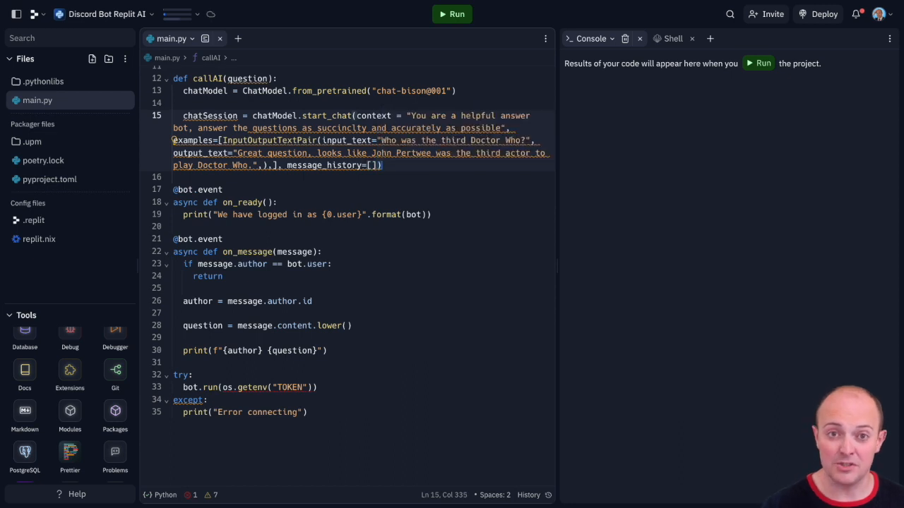
{"action": "key", "text": "enter"}
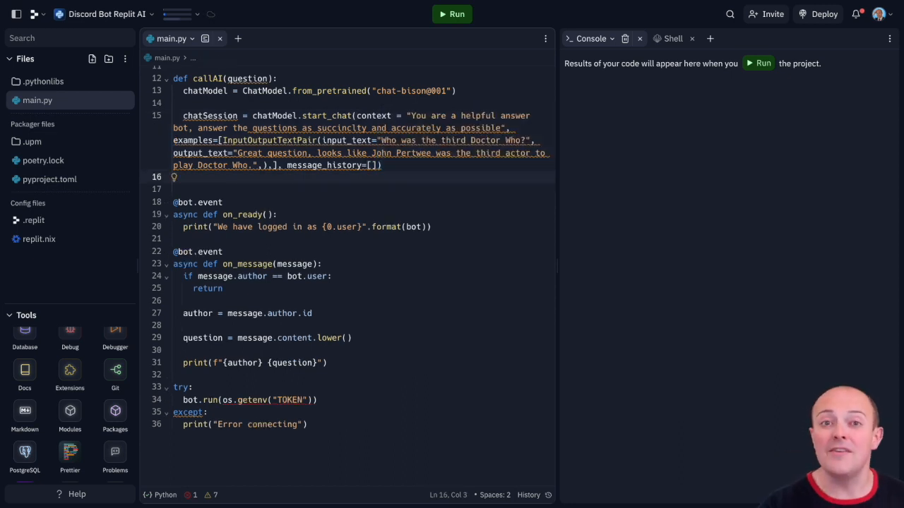
Send the question to the chat session with temperature 0.1
{"action": "type", "text": "response = c"}
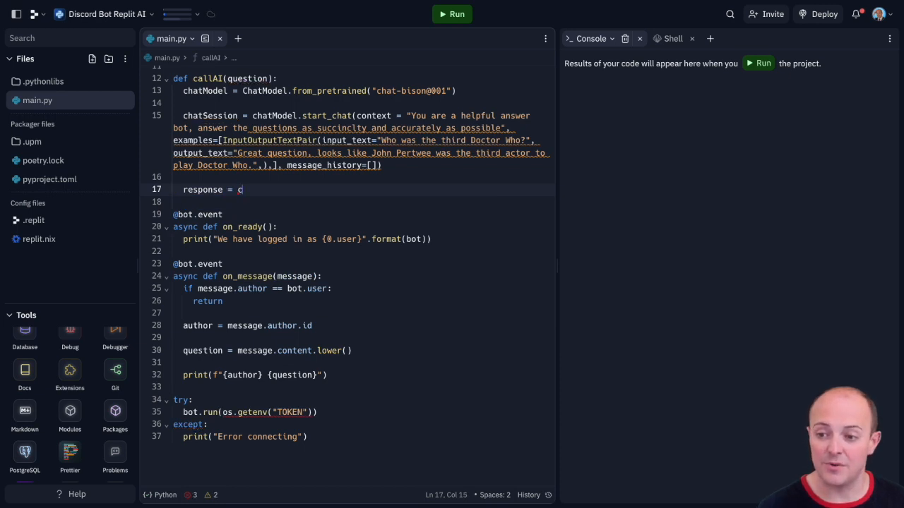
{"action": "type", "text": "hat_sessions.send_message()"}
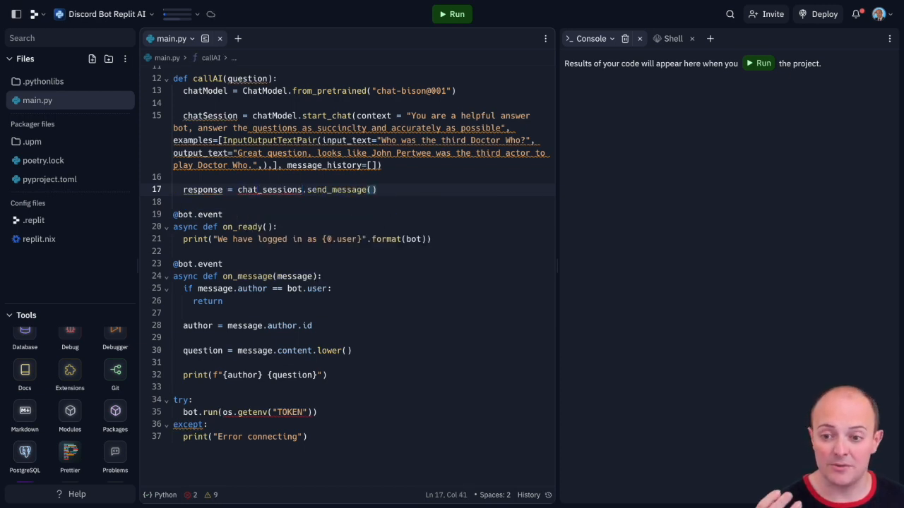
{"action": "type", "text": "question, temperature"}
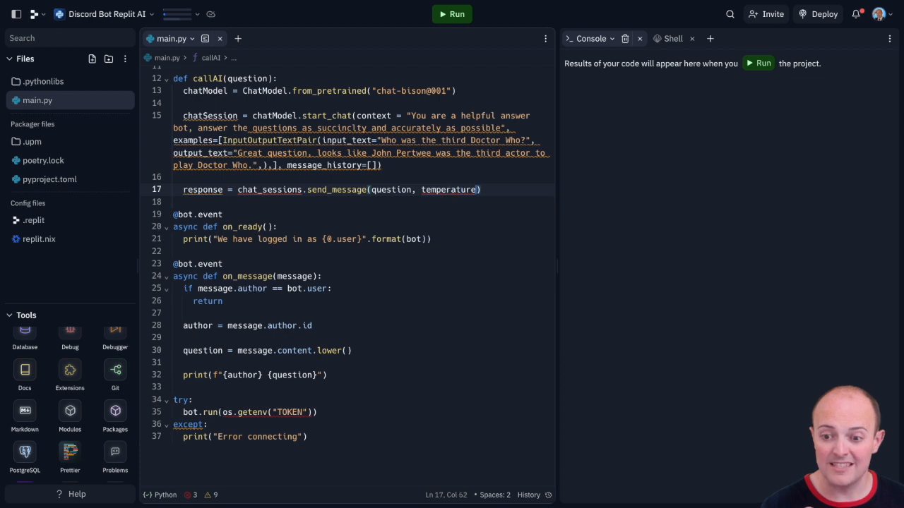
{"action": "type", "text": "=0"}
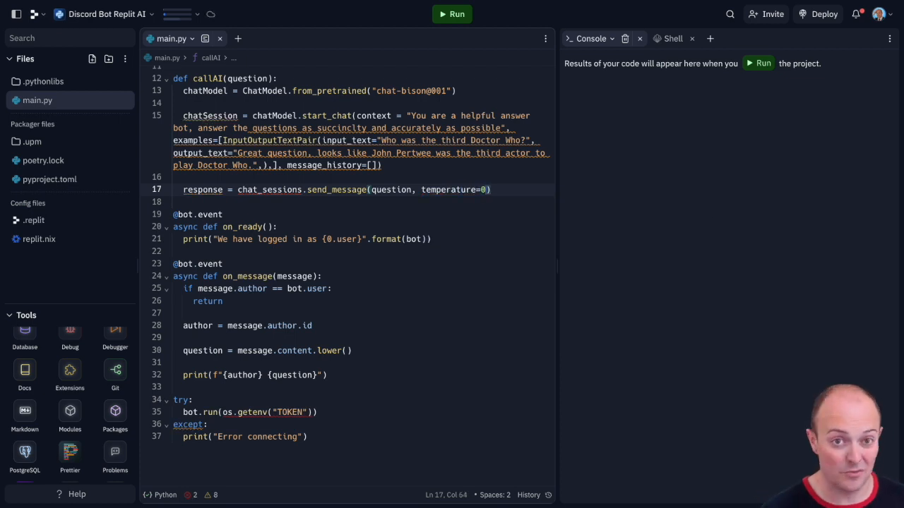
{"action": "type", "text": ".1"}
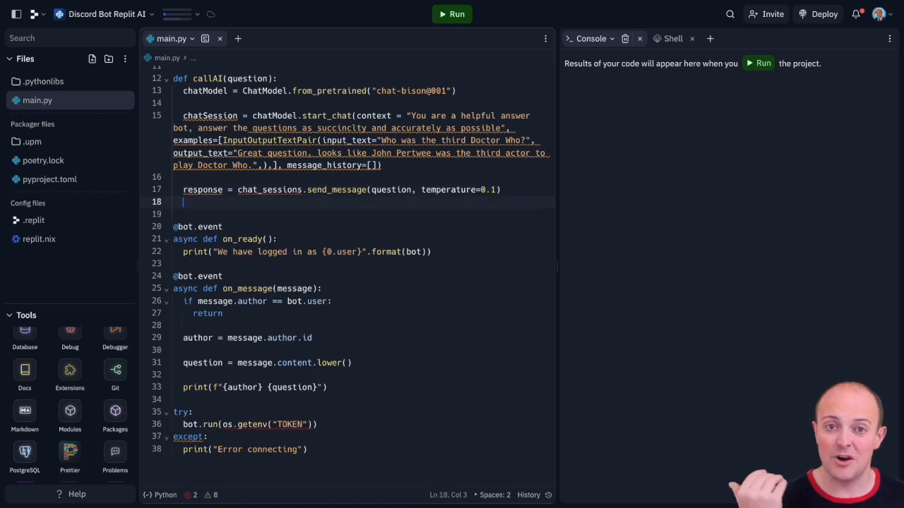
Return response.raw_prediction_response['message']['content'] from callAI
{"action": "type", "text": "return response.r"}
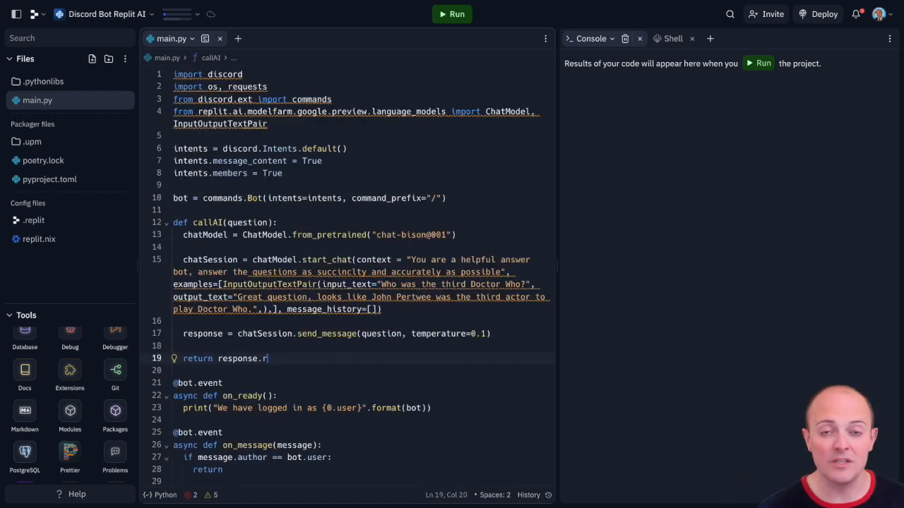
{"action": "type", "text": "aw"}
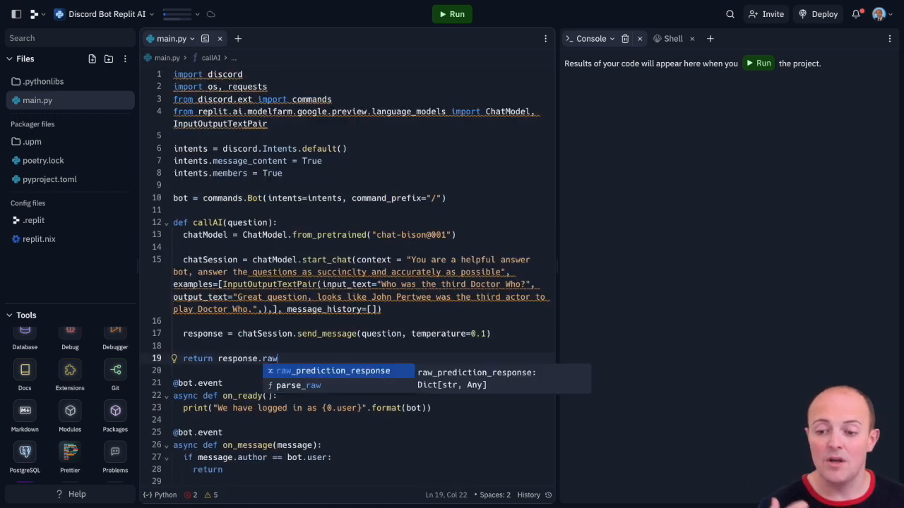
{"action": "key", "text": "Tab"}
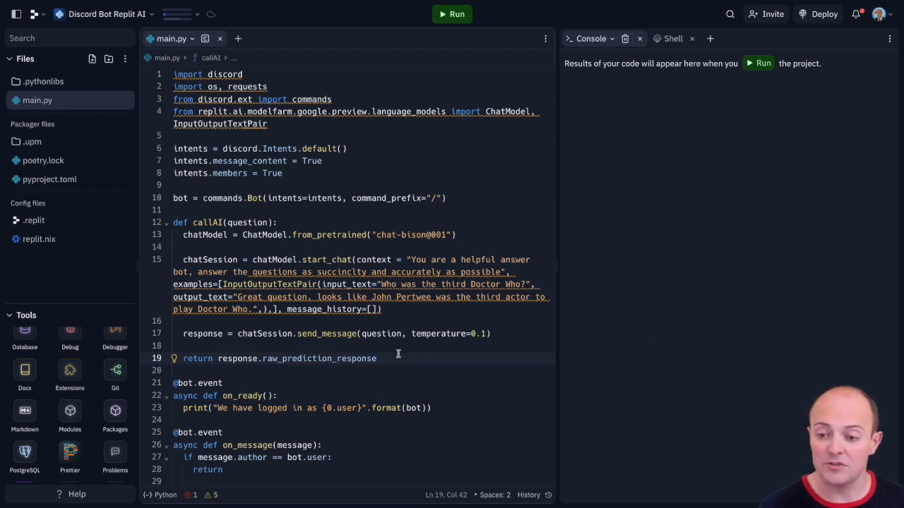
{"action": "type", "text": "['messag']['co"}
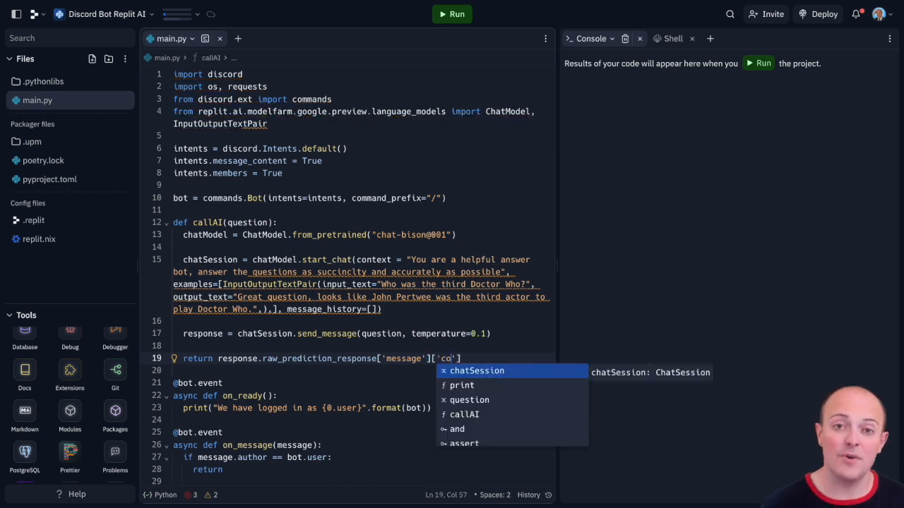
{"action": "type", "text": "nt"}
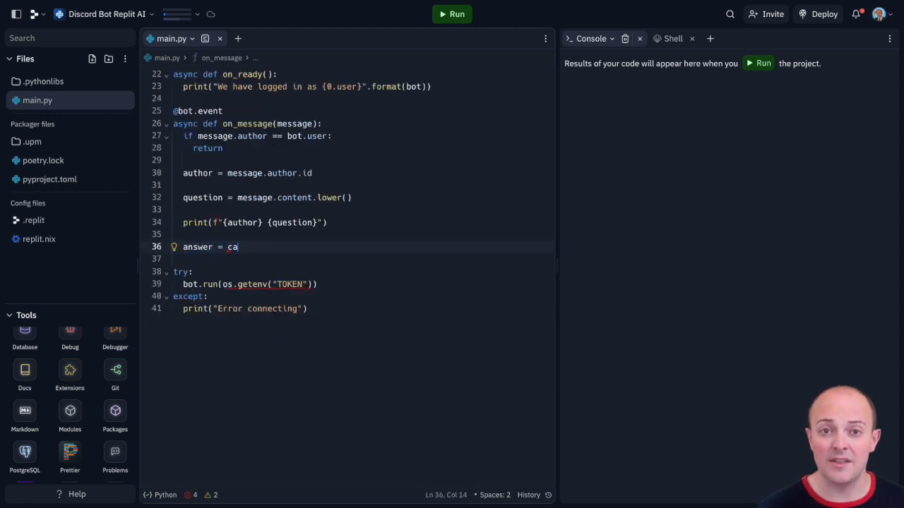
Assign answer = callAI(question) in on_message and begin a print line
{"action": "type", "text": "llAI"}
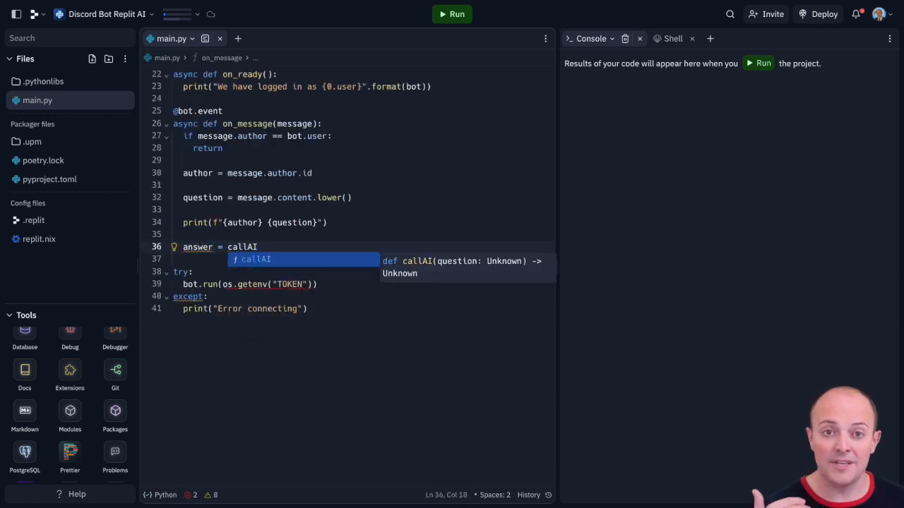
{"action": "type", "text": "(question)"}
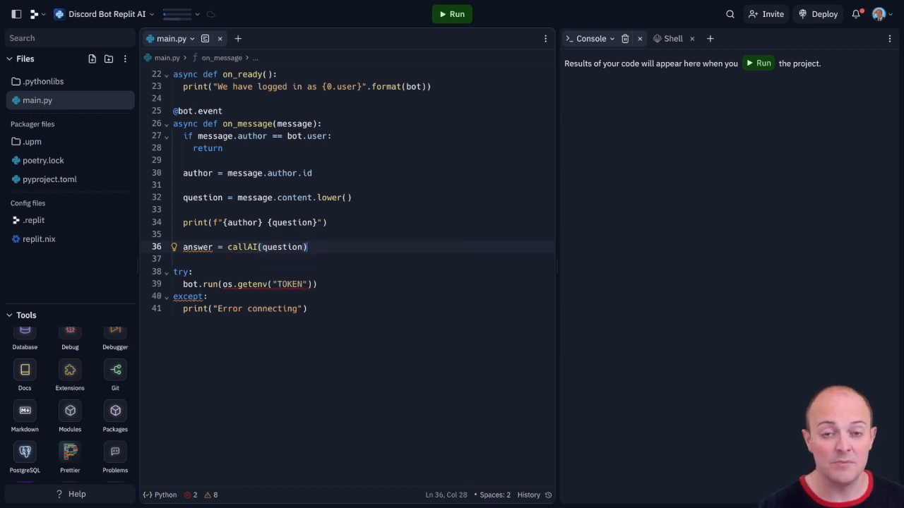
{"action": "type", "text": "print"}
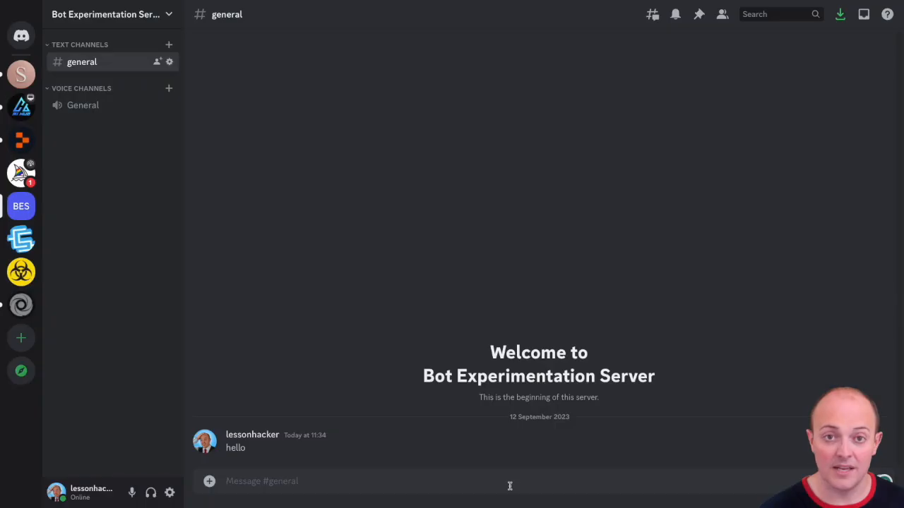
Post 'Who is the current Doctor WHo' in Discord's #general channel
{"action": "type", "text": "Who is the curr"}
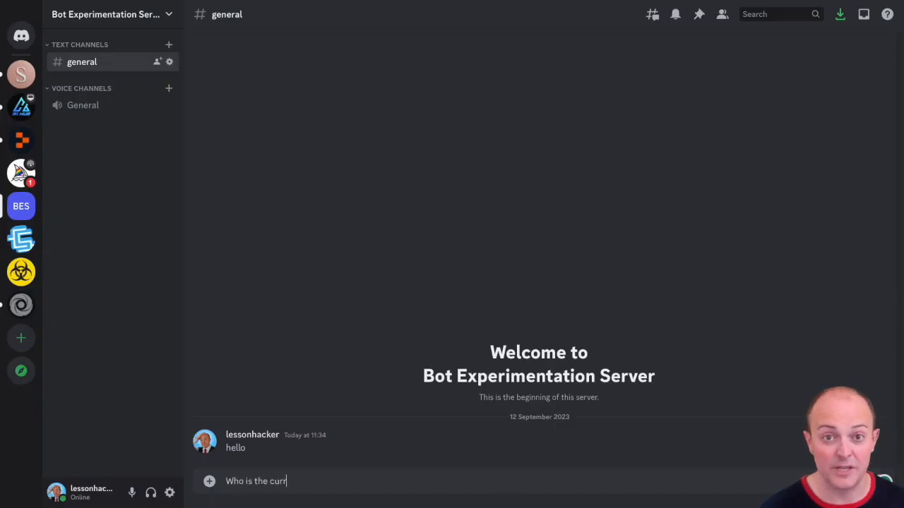
{"action": "type", "text": "ent Doctor WHo"}
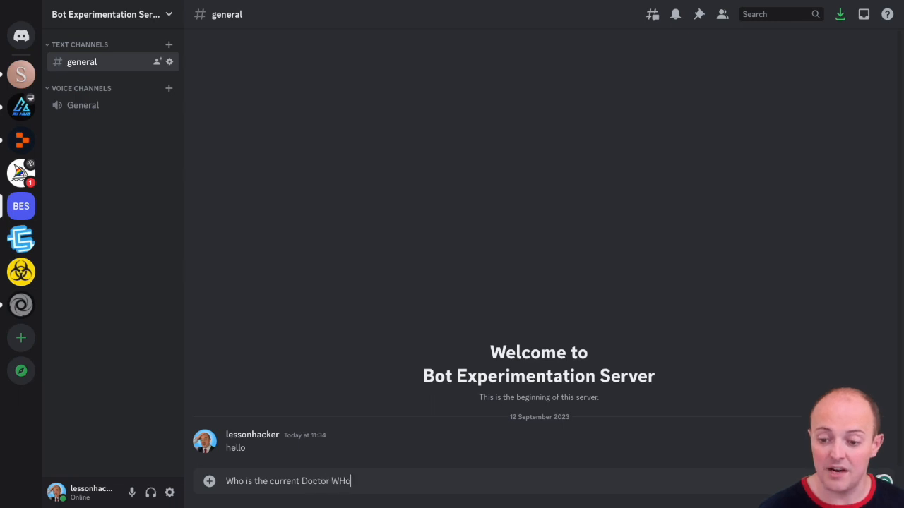
{"action": "key", "text": "enter"}
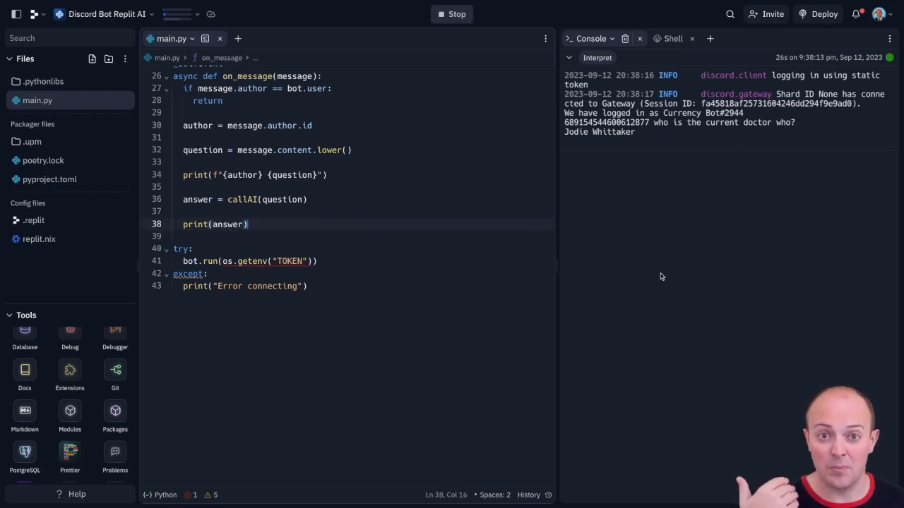
Add await message.reply(answer) below the print, then stop and rerun the bot
{"action": "key", "text": "enter"}
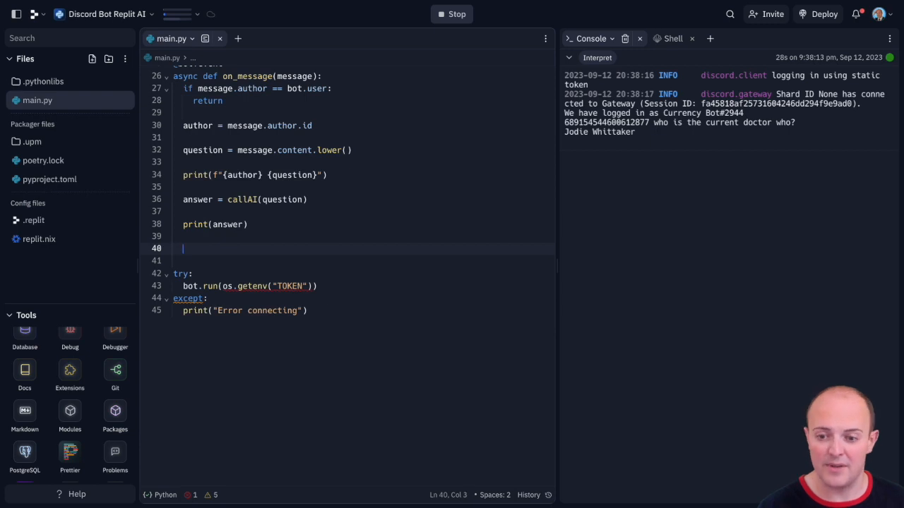
{"action": "type", "text": "await"}
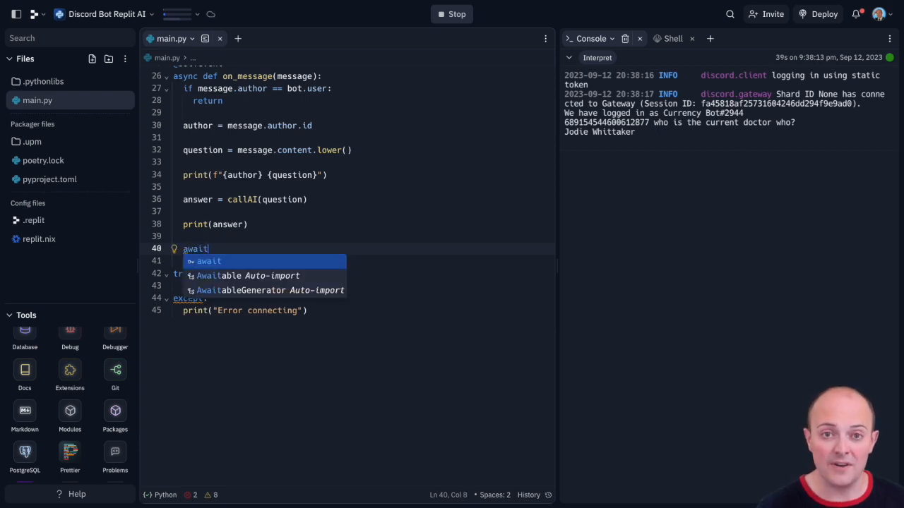
{"action": "type", "text": "message.reply"}
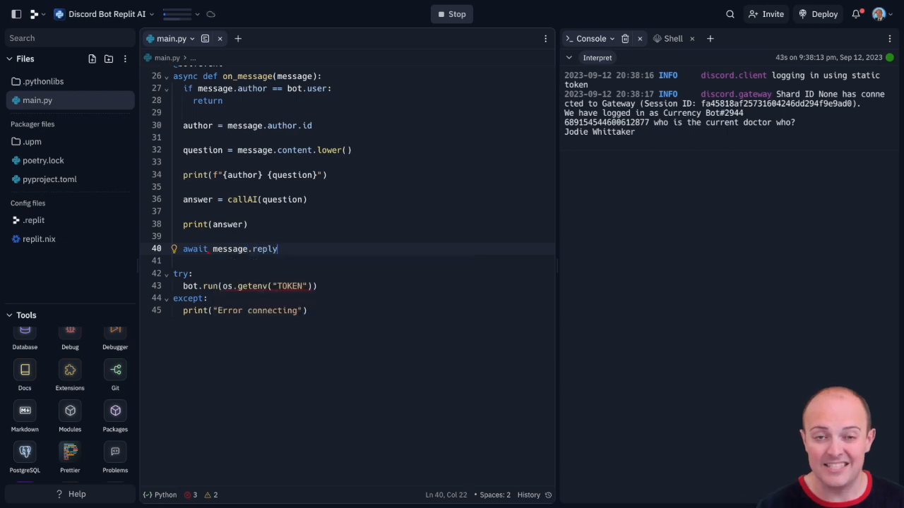
{"action": "type", "text": "(answer"}
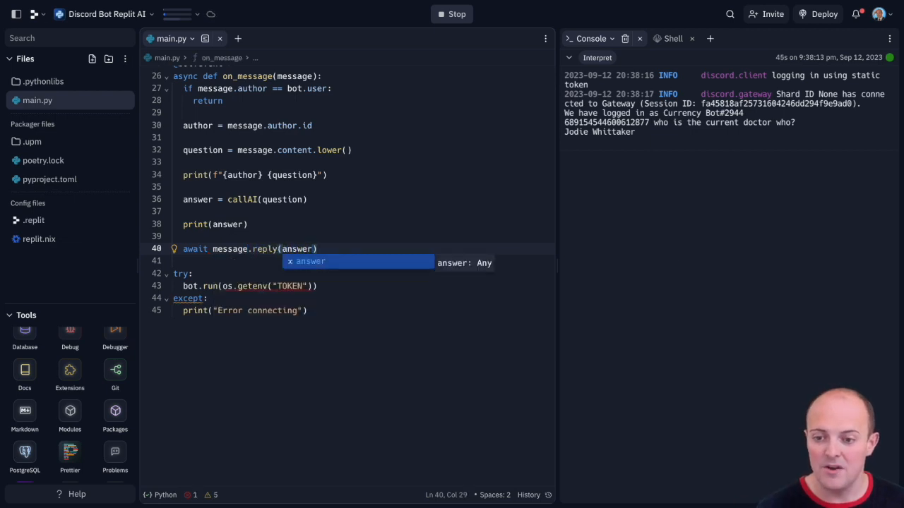
{"action": "left_click", "coordinate": [452, 14]}
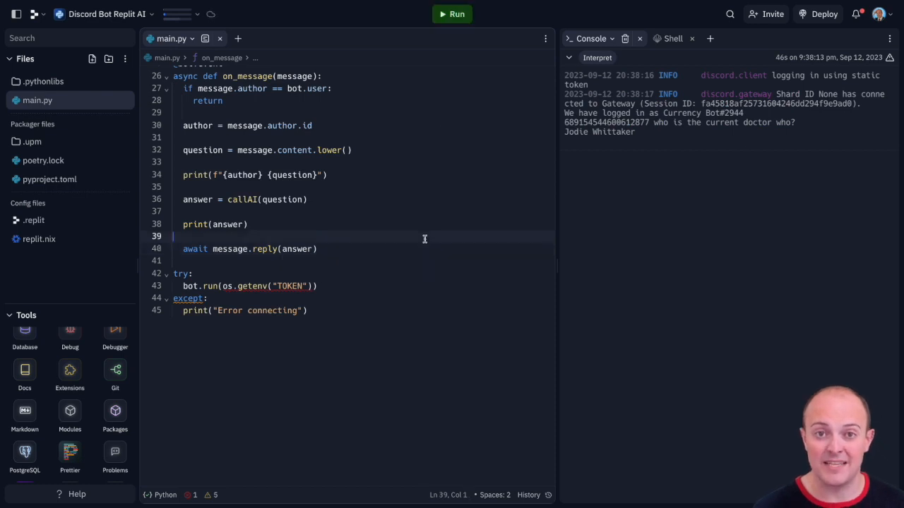
{"action": "left_click", "coordinate": [452, 14]}
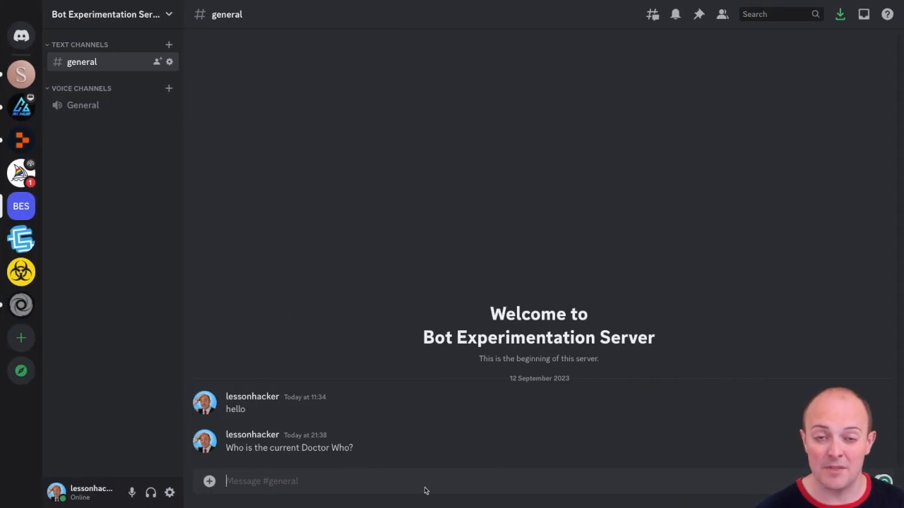
Ask the bot in #general who played the Master in Doctor Who
{"action": "type", "text": "Who played the Master in Doc"}
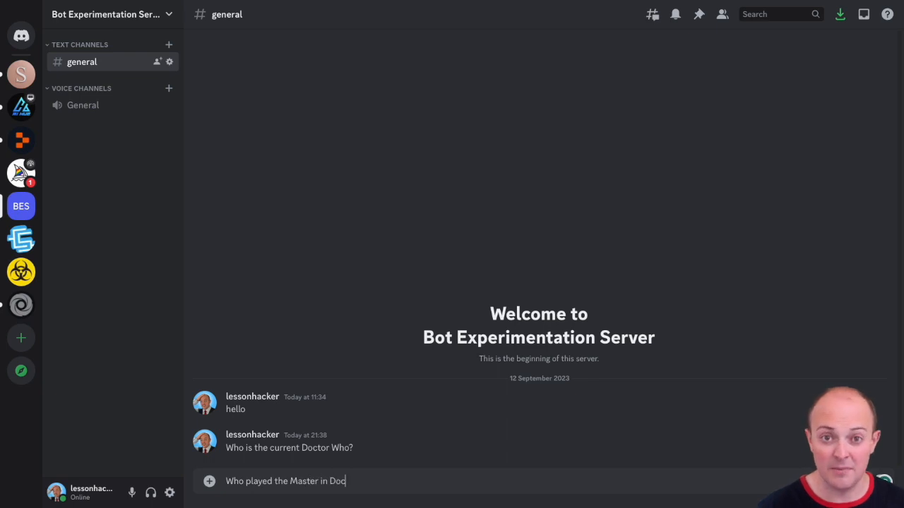
{"action": "type", "text": "tor Who?"}
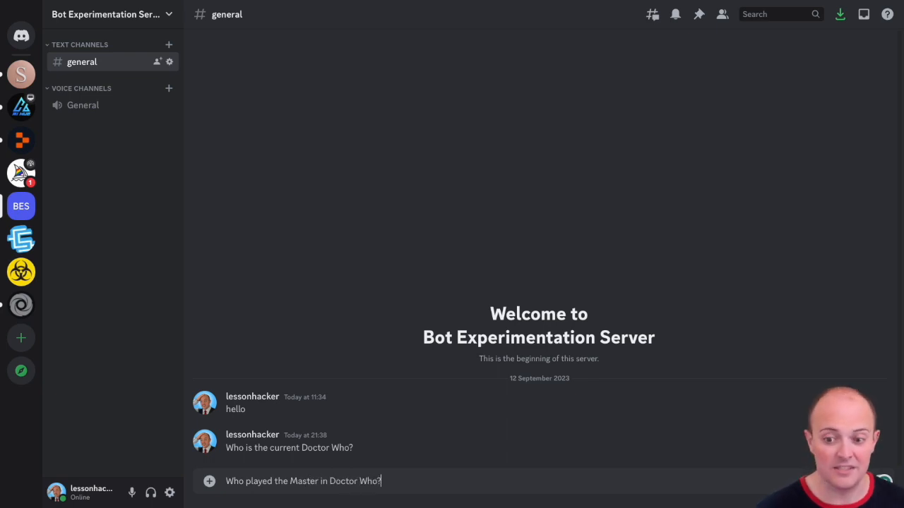
{"action": "key", "text": "enter"}
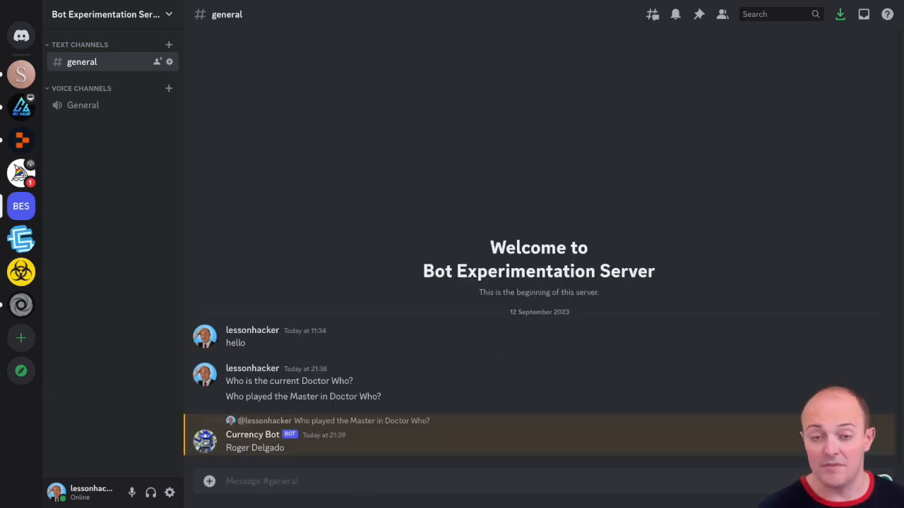
Ask who is Replit's most handsome bald dude, then start typing 'What is Replit?'
{"action": "type", "text": "W"}
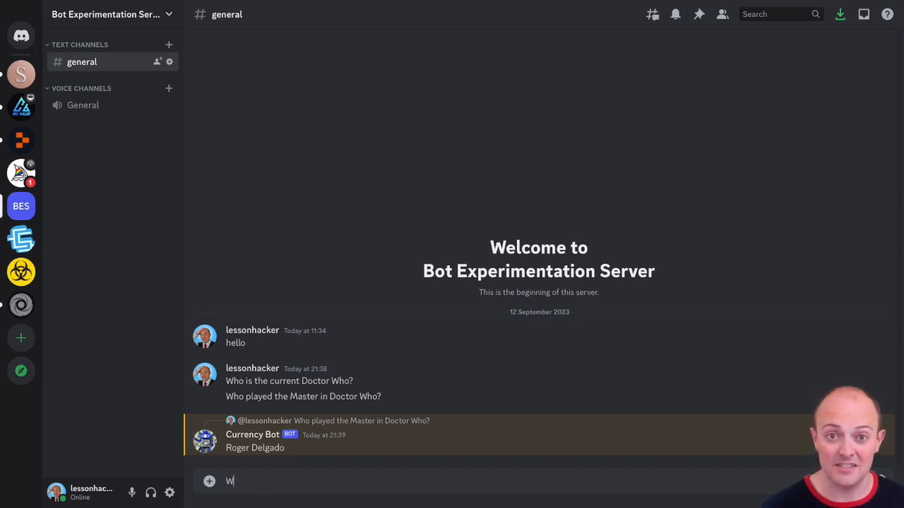
{"action": "type", "text": "ho is the most handscome"}
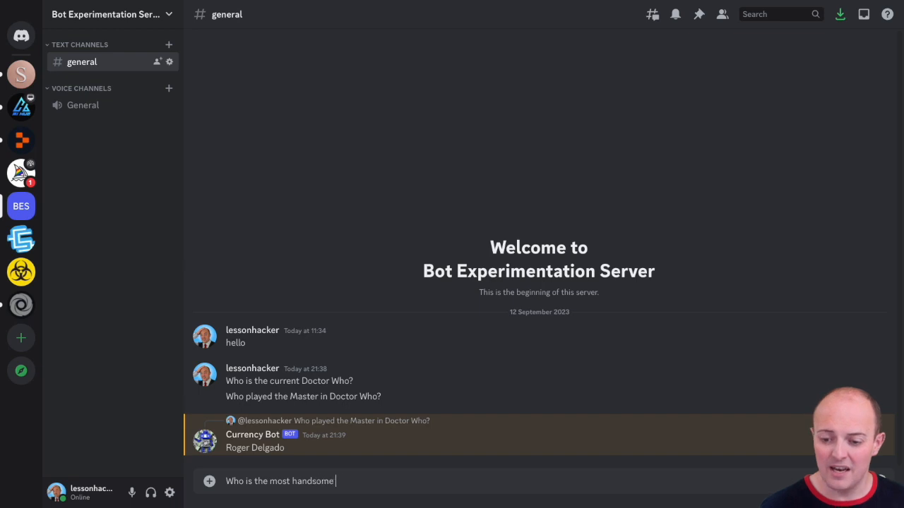
{"action": "key", "text": "enter"}
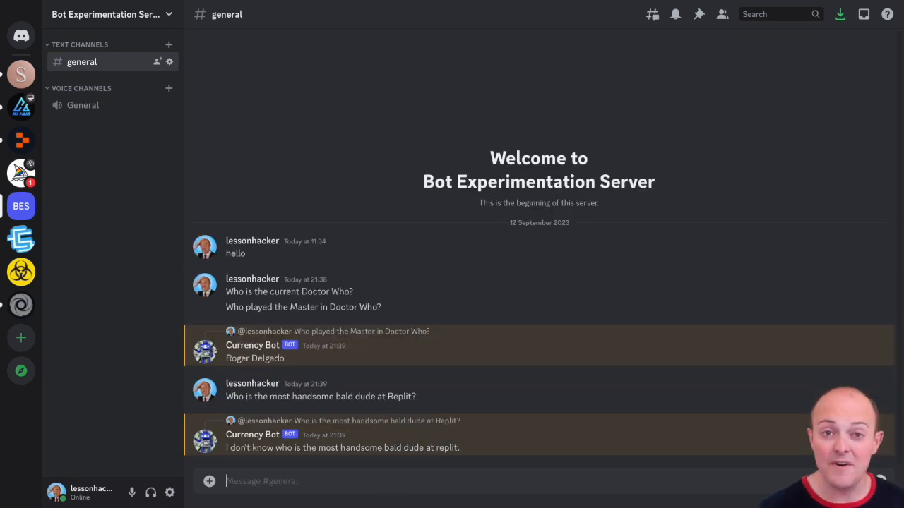
{"action": "type", "text": "What is"}
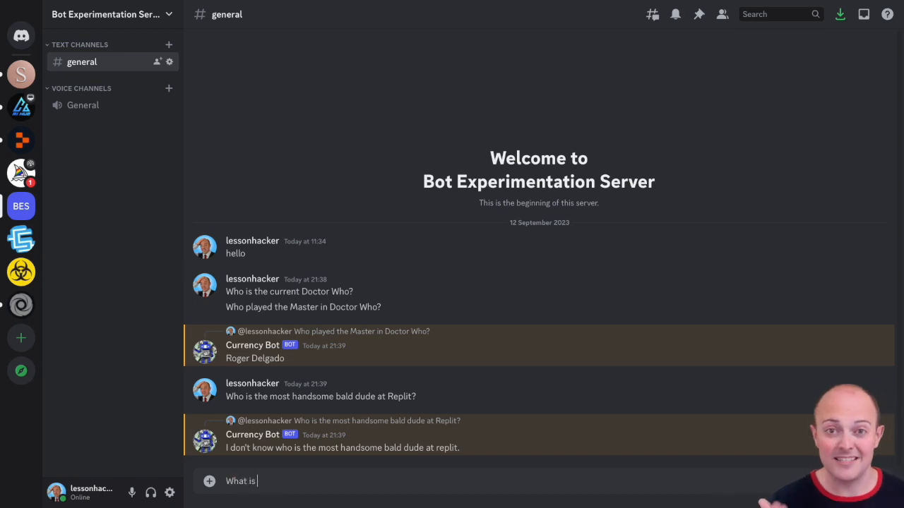
{"action": "type", "text": "Replit?"}
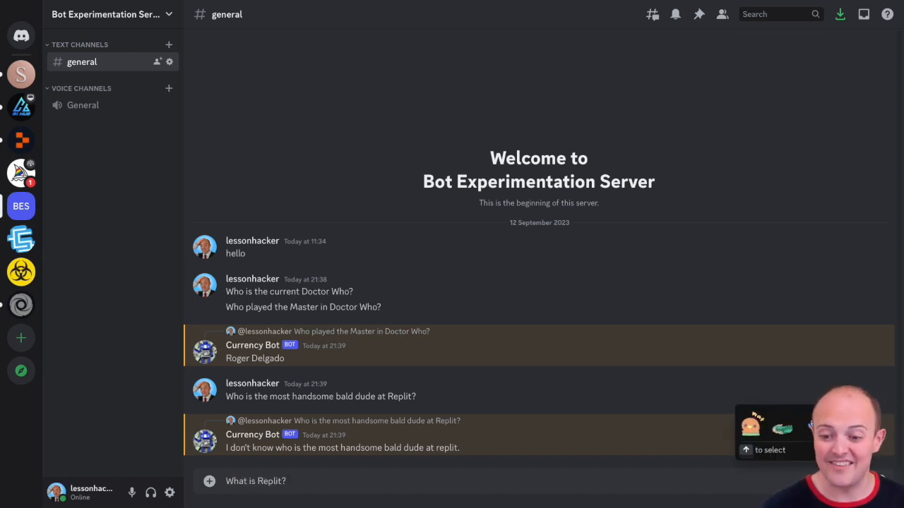